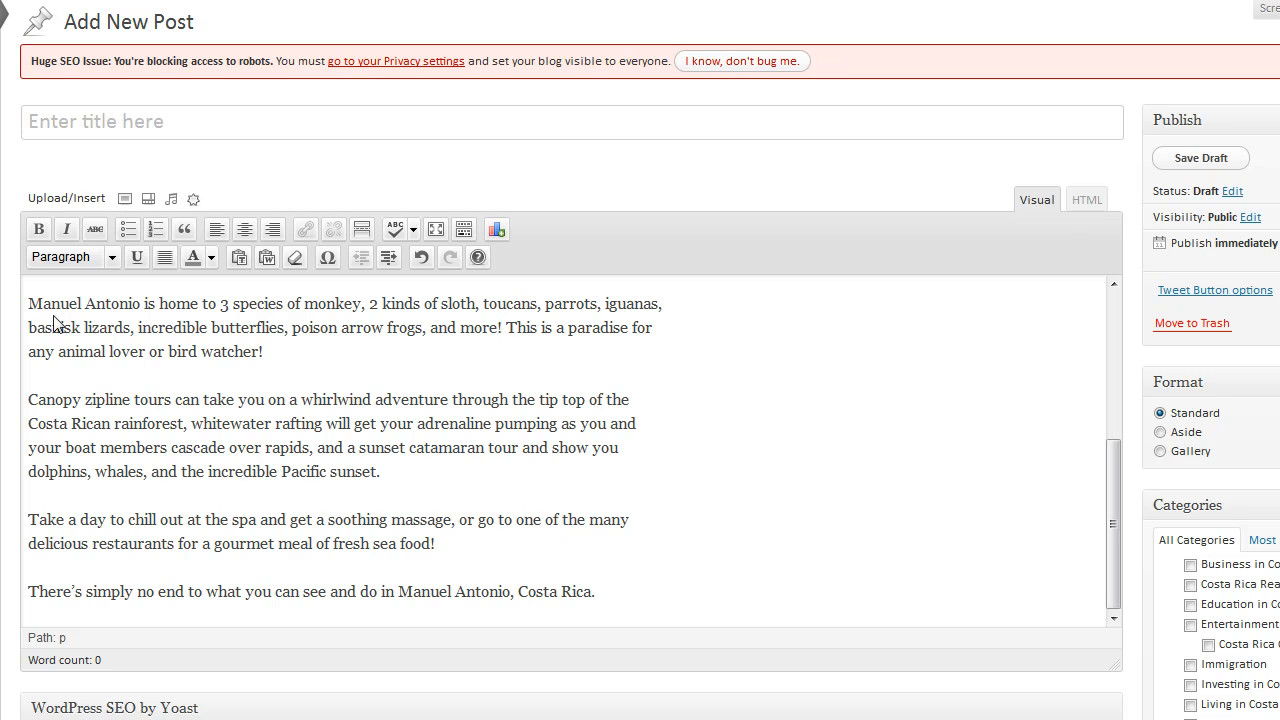
{"action": "mouse_move", "coordinate": [157, 385]}
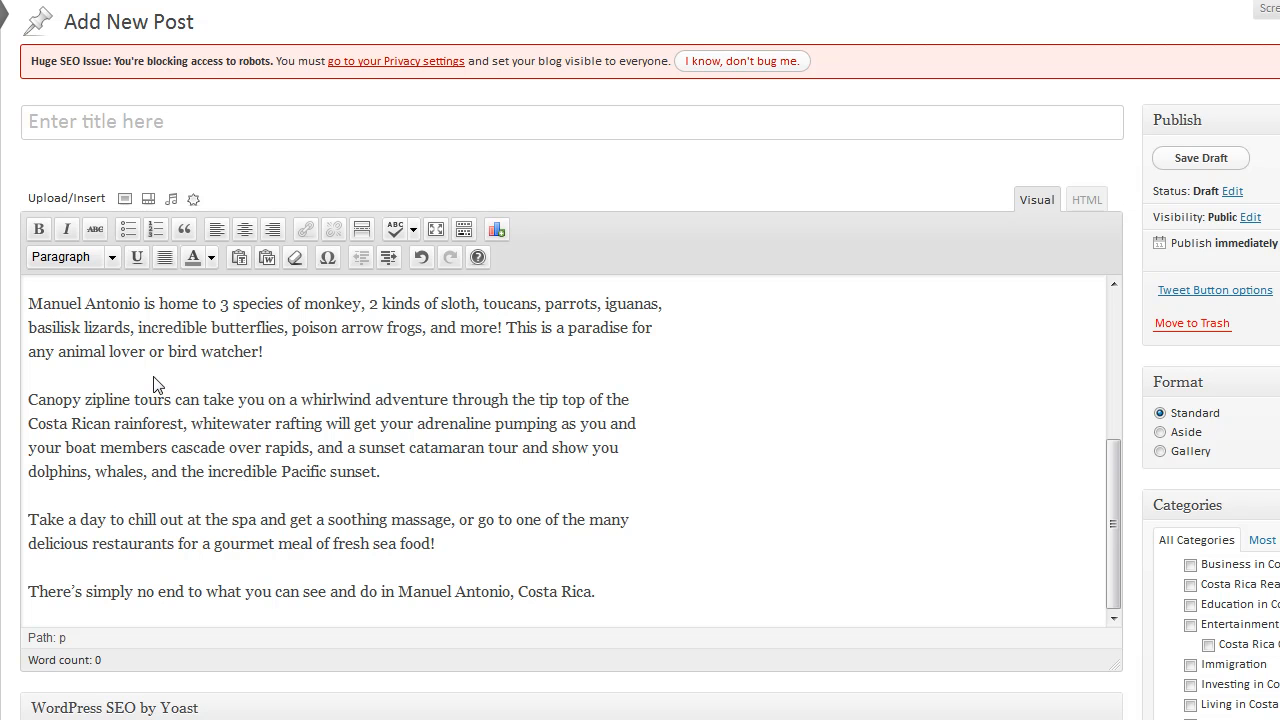
{"action": "mouse_move", "coordinate": [1160, 621]}
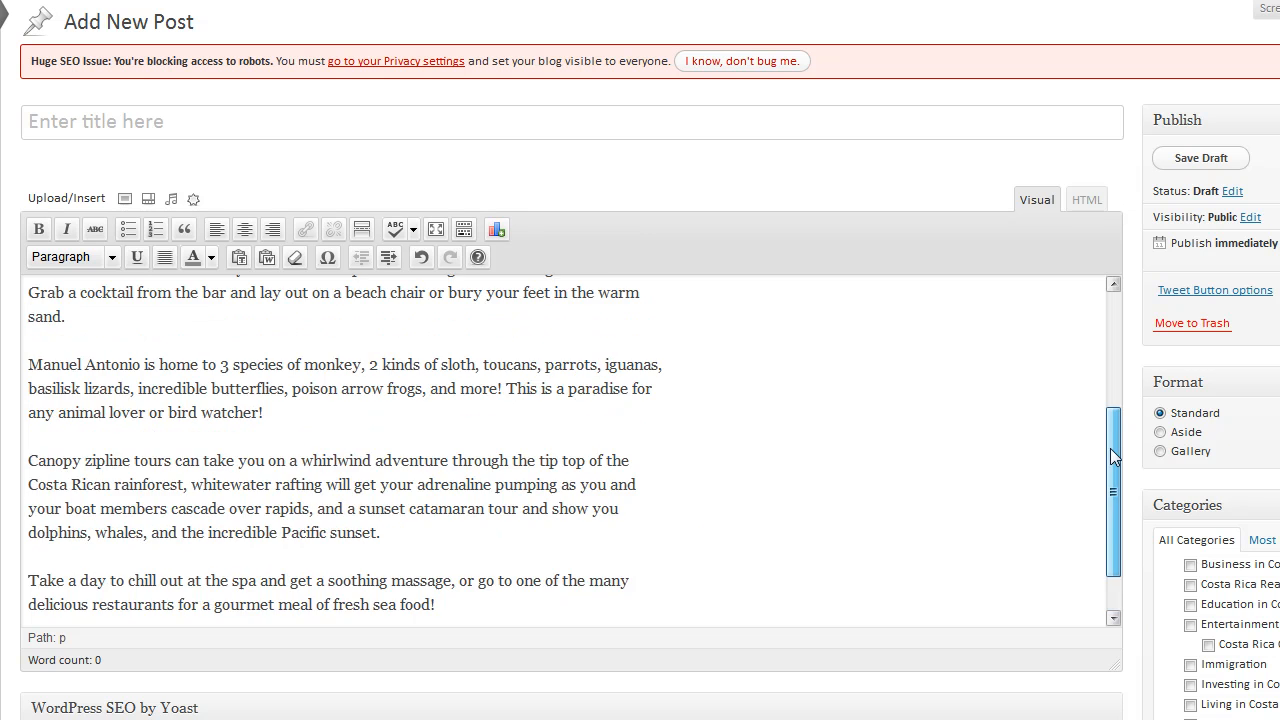
Move the 'Destination Manuel Antonio' line from the article body into the post title.
{"action": "scroll", "scroll_direction": "up", "scroll_amount": 3}
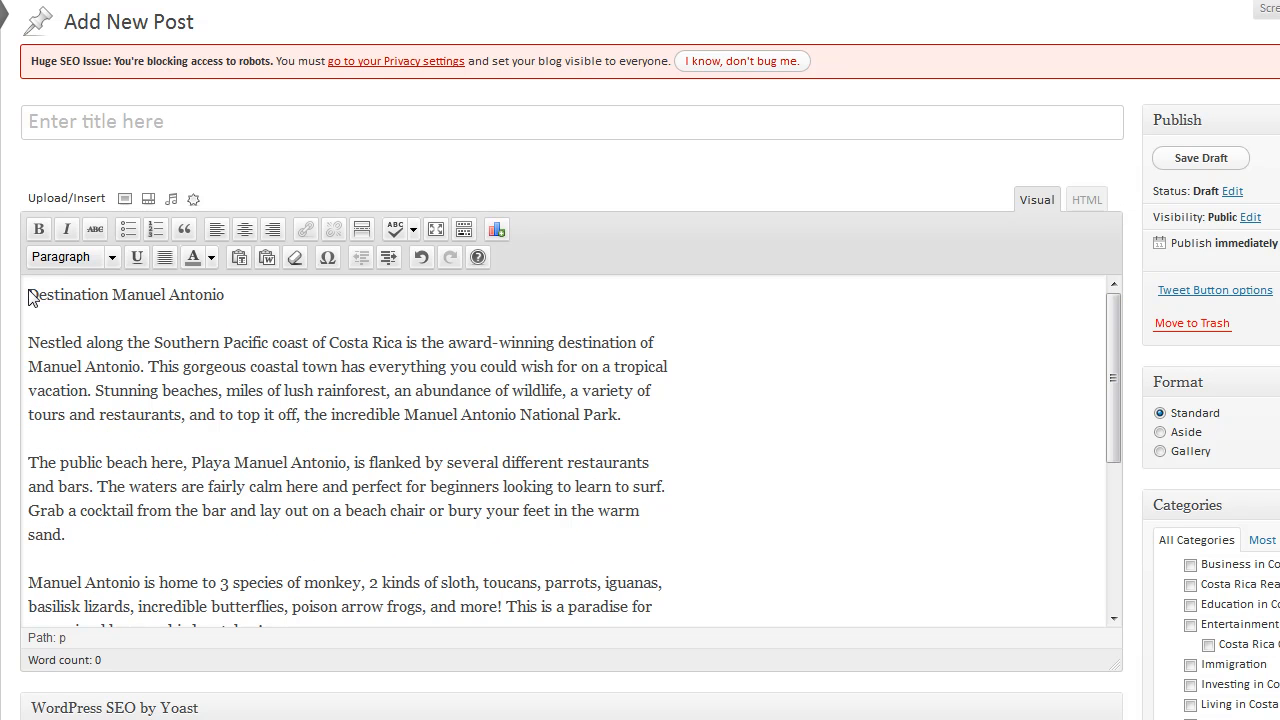
{"action": "triple_click", "coordinate": [124, 294]}
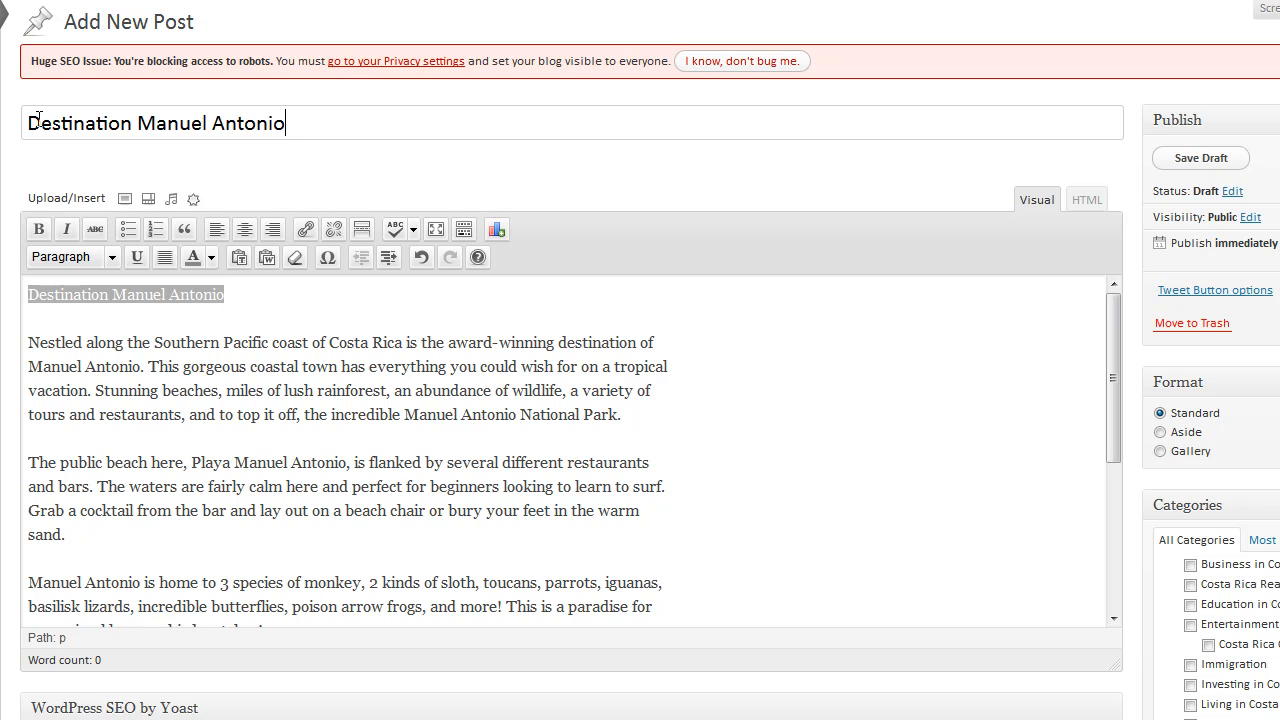
{"action": "mouse_move", "coordinate": [237, 305]}
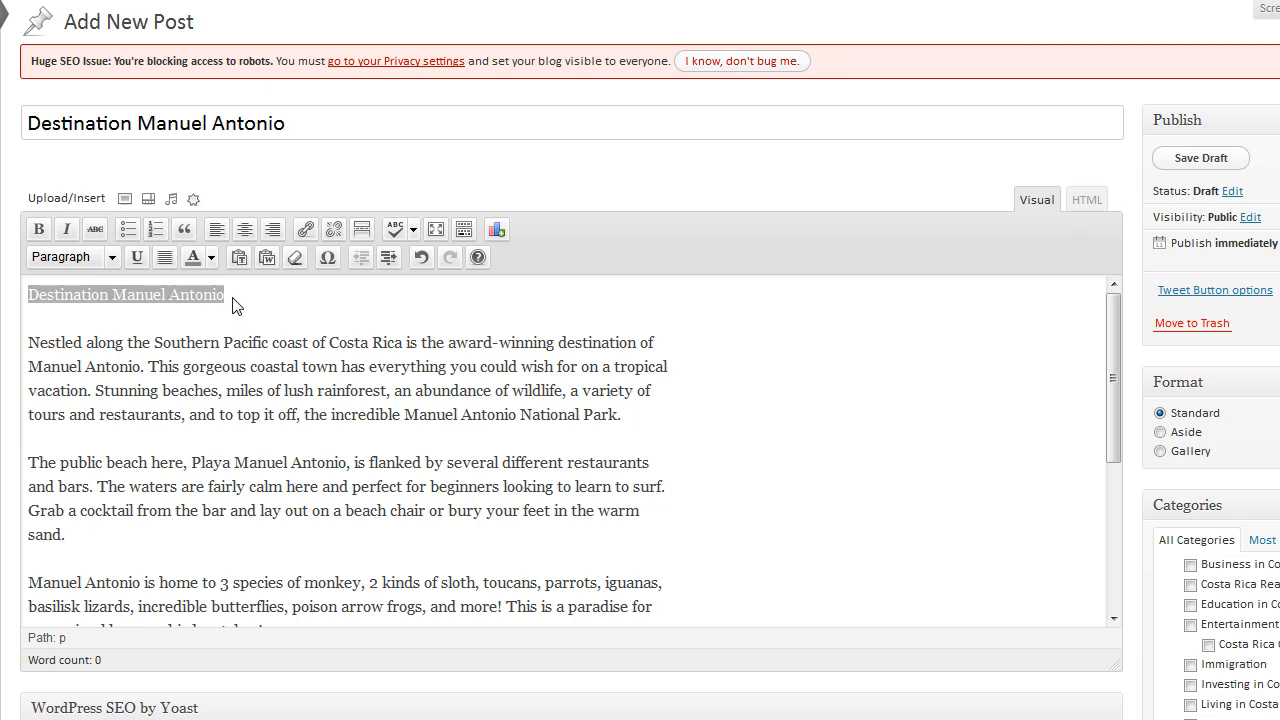
{"action": "left_click", "coordinate": [1200, 158]}
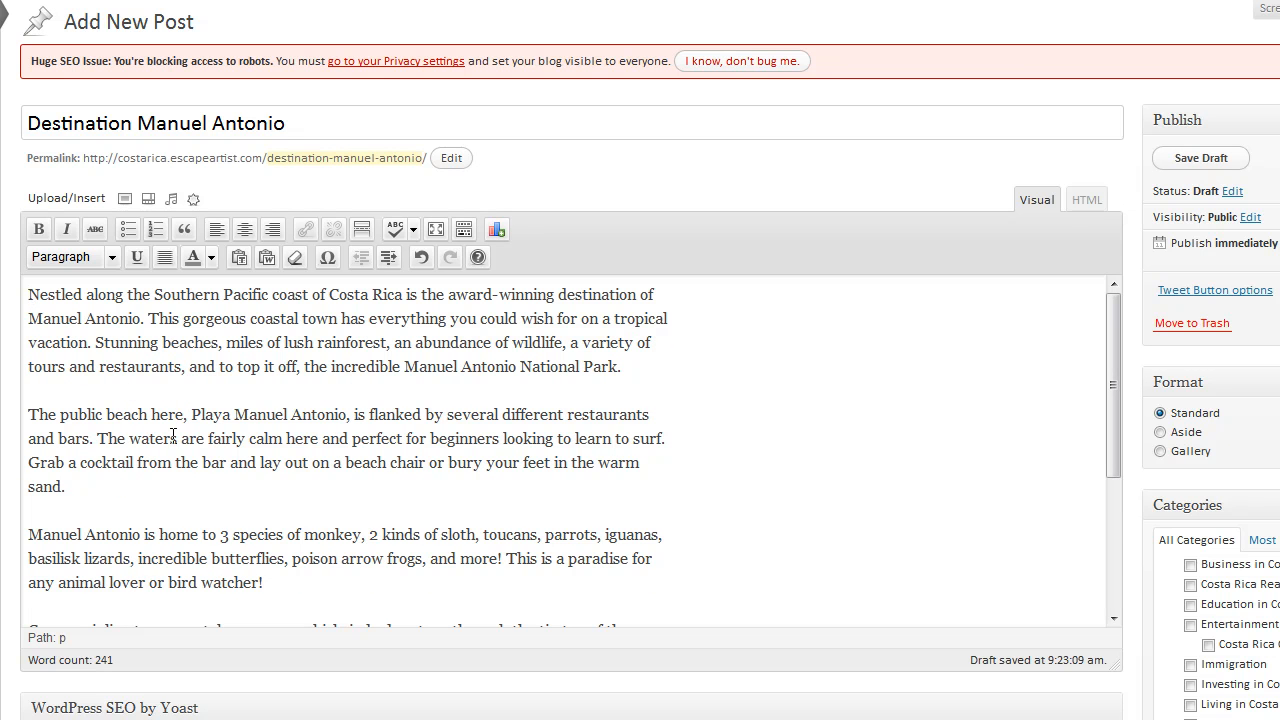
{"action": "left_click", "coordinate": [30, 294]}
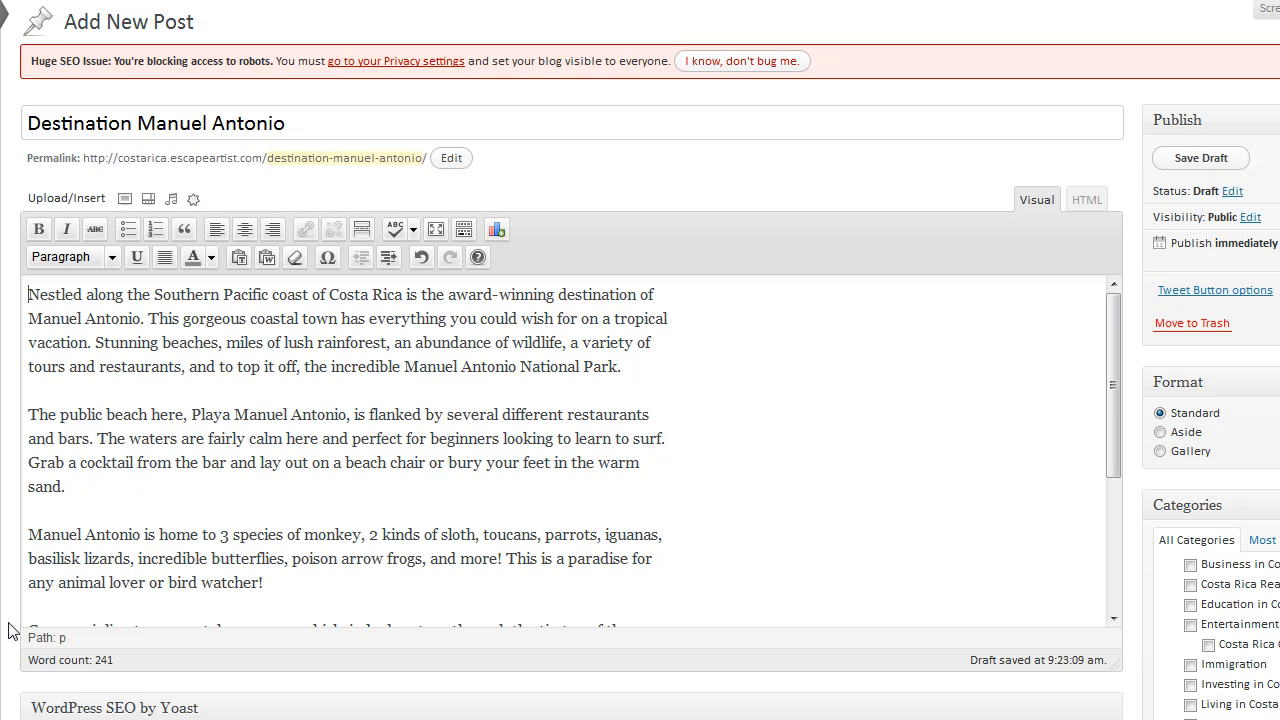
{"action": "mouse_move", "coordinate": [117, 247]}
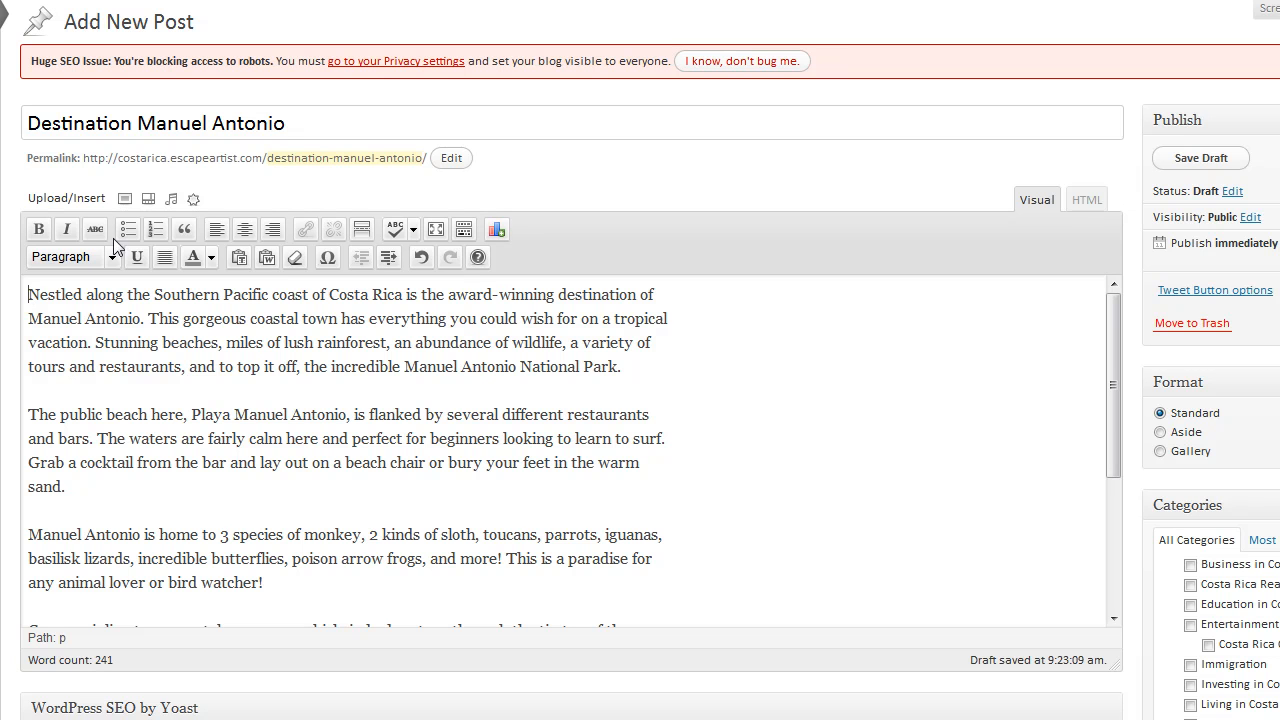
{"action": "mouse_move", "coordinate": [128, 198]}
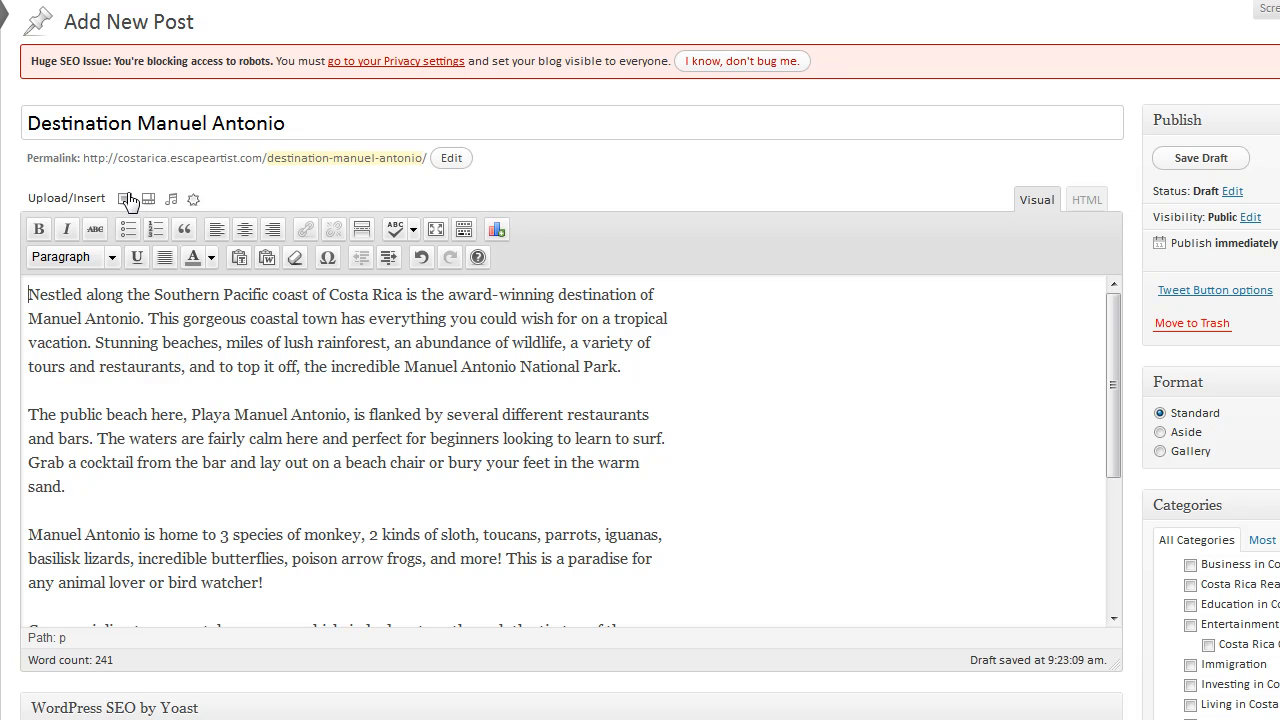
{"action": "mouse_move", "coordinate": [125, 199]}
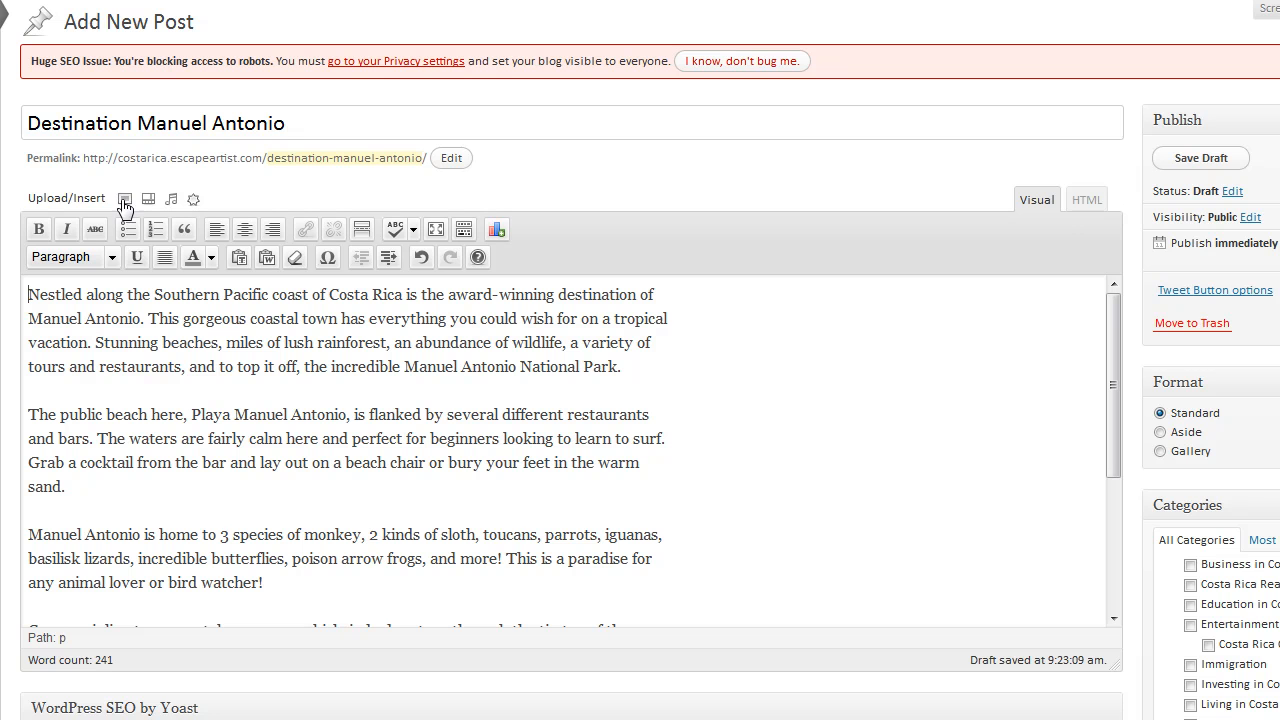
Upload manuel-antonio-map2.jpg from the Costa Rica Photos folder as a post image.
{"action": "left_click", "coordinate": [124, 198]}
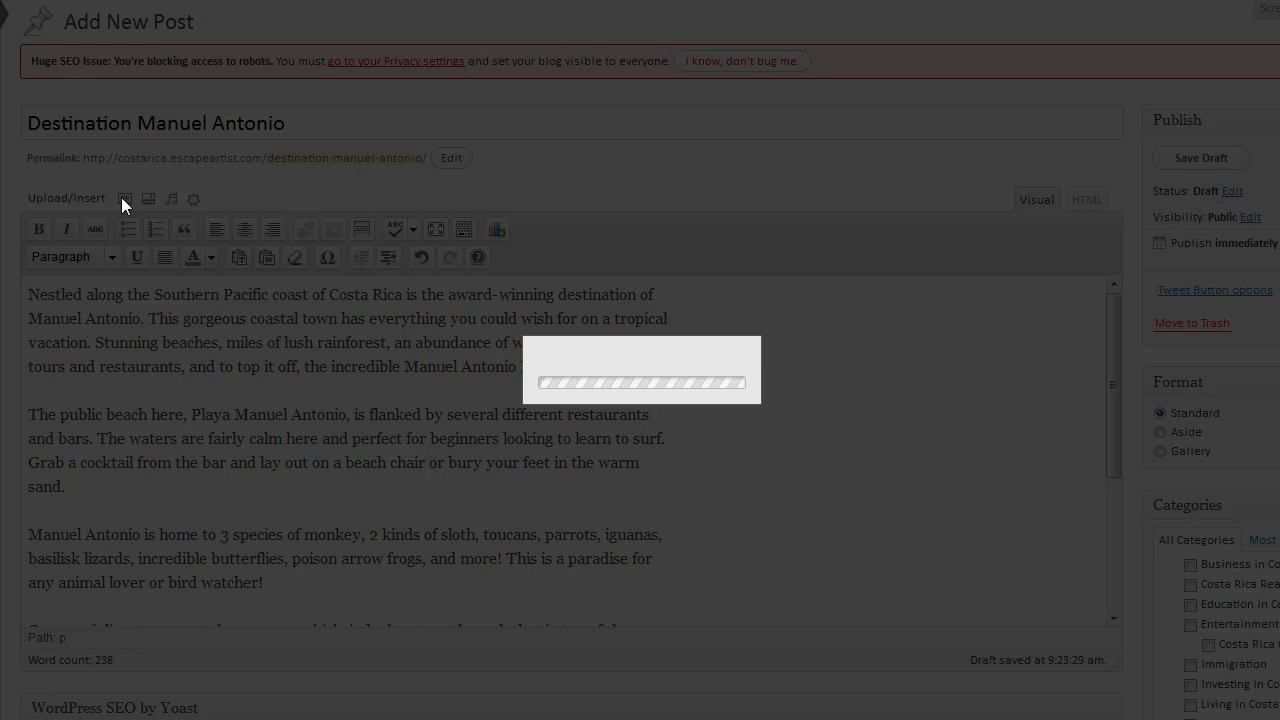
{"action": "mouse_move", "coordinate": [105, 400]}
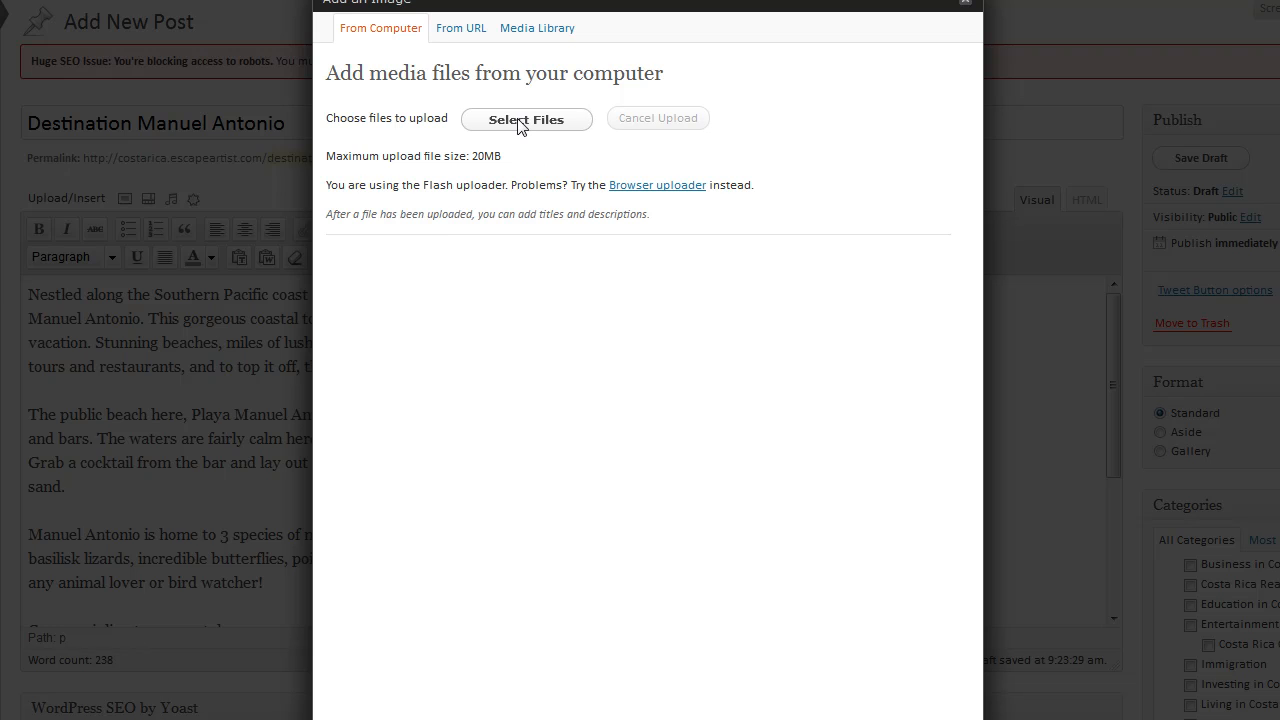
{"action": "left_click", "coordinate": [526, 119]}
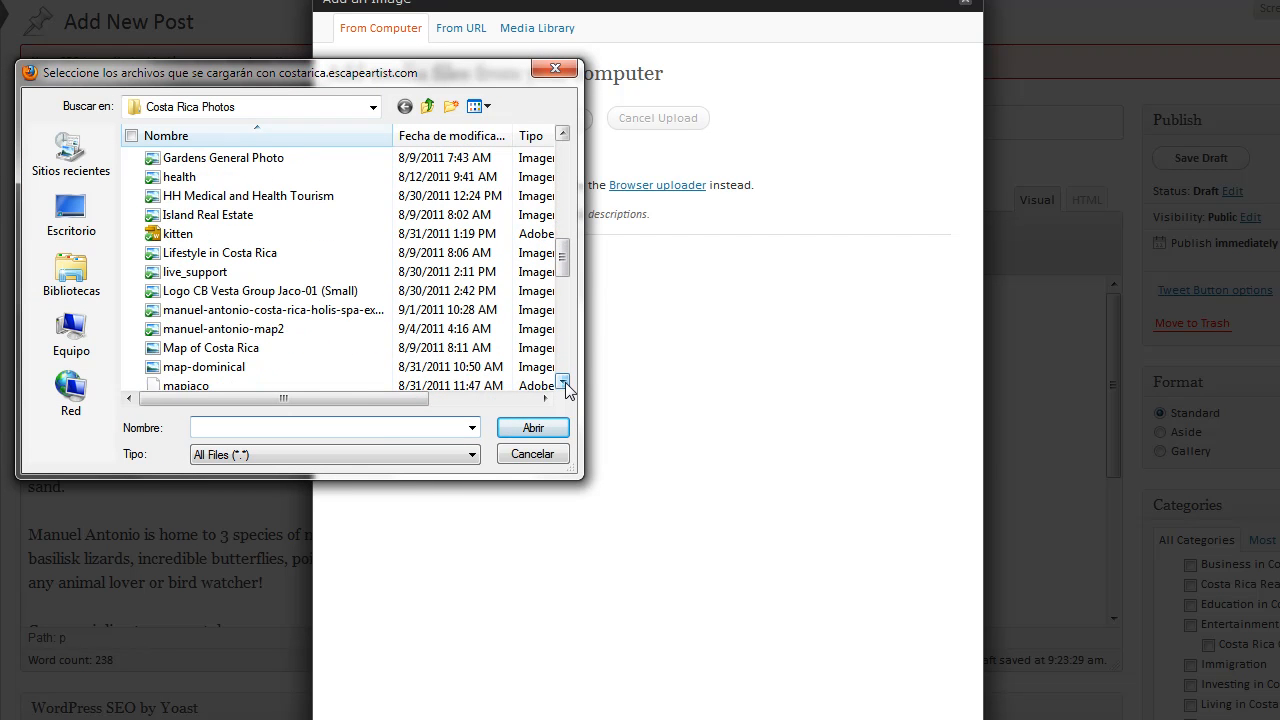
{"action": "left_click", "coordinate": [223, 328]}
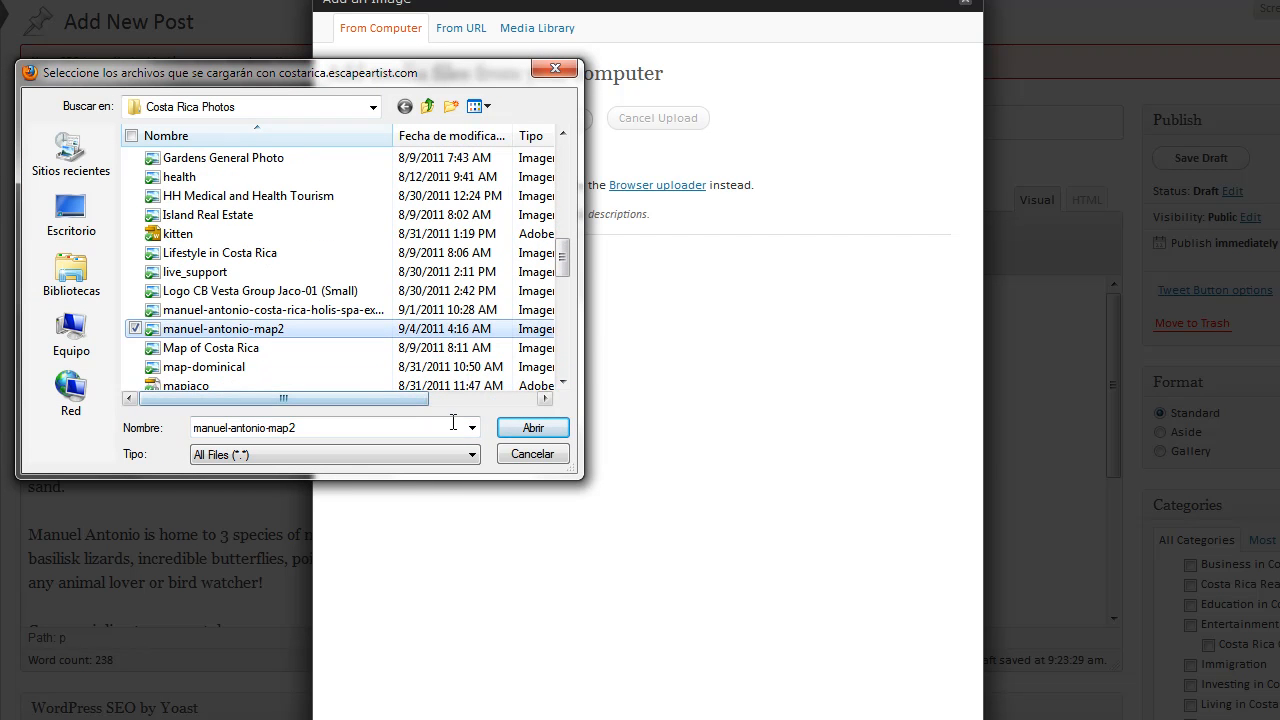
{"action": "left_click", "coordinate": [532, 427]}
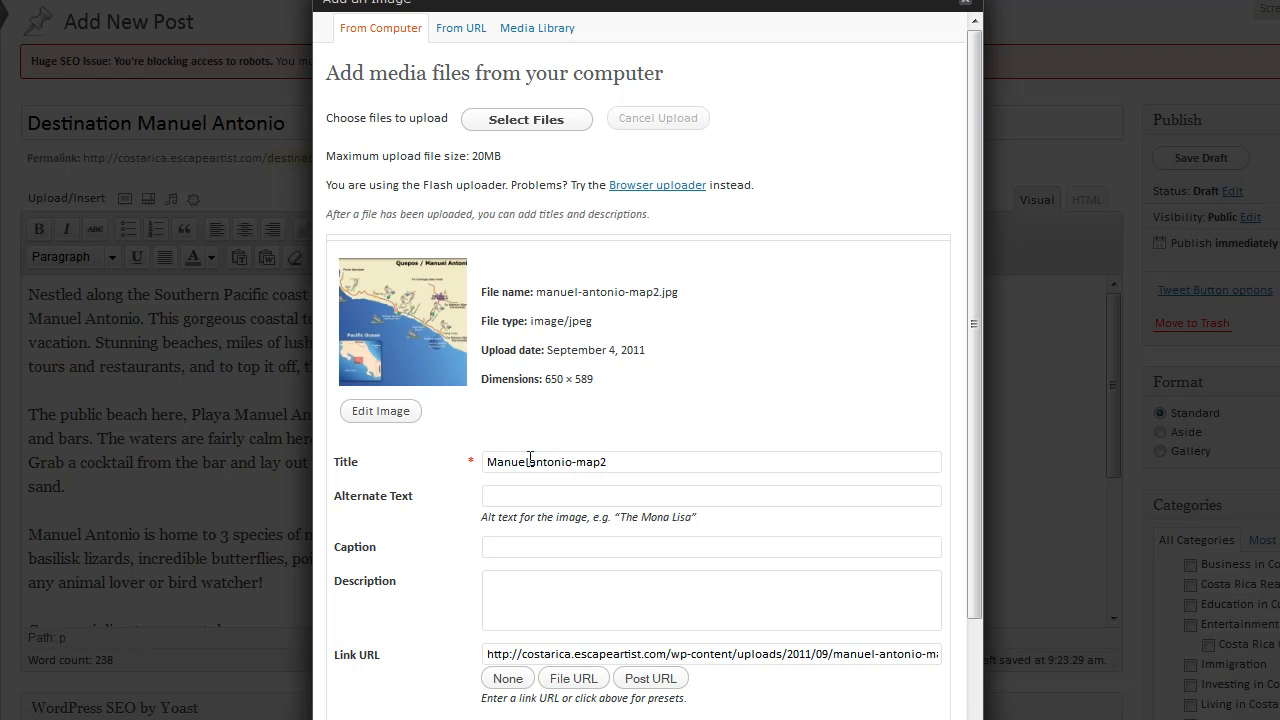
Enter 'Manuel Antonio Map' as the image title.
{"action": "type", "text": "A"}
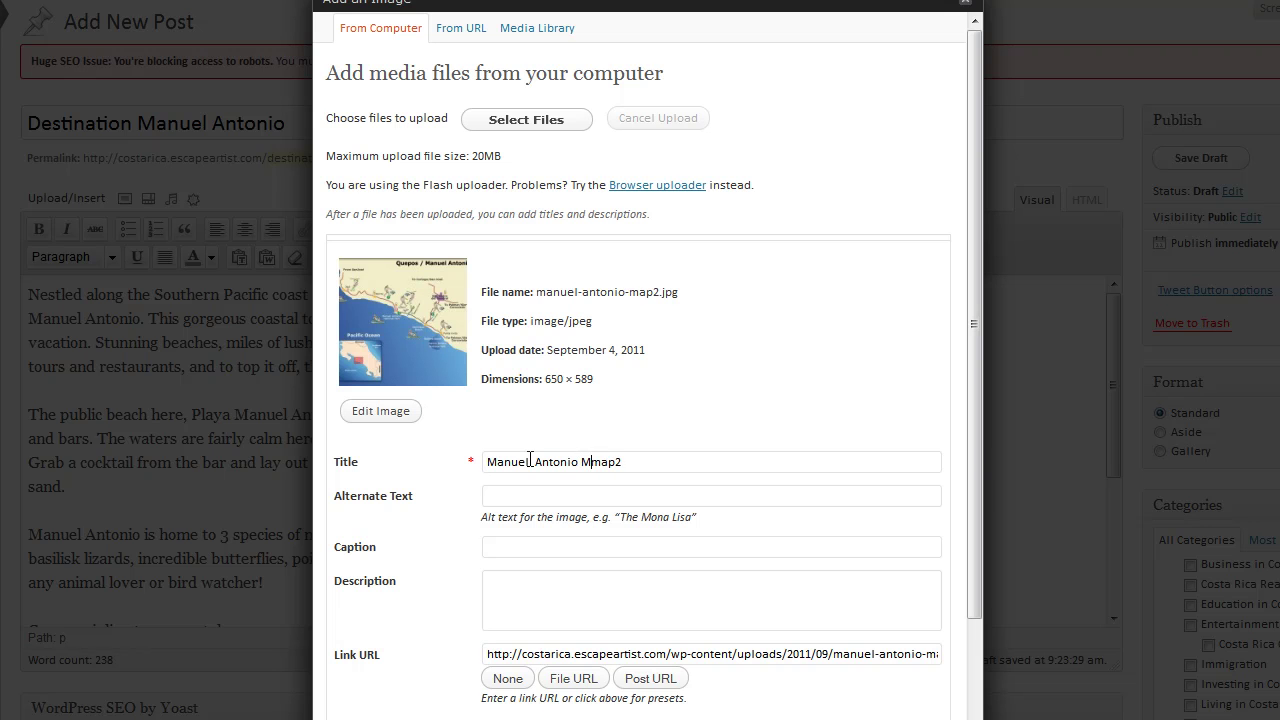
{"action": "type", "text": "Map2"}
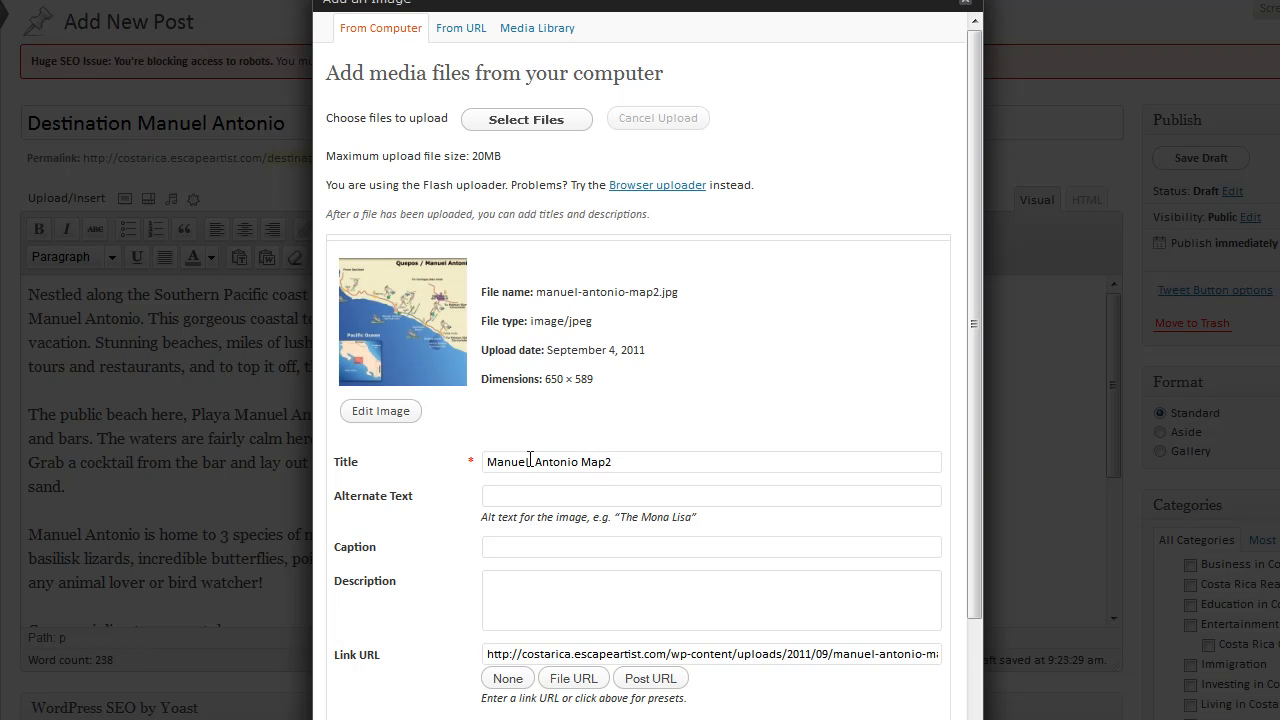
{"action": "key", "text": "Backspace"}
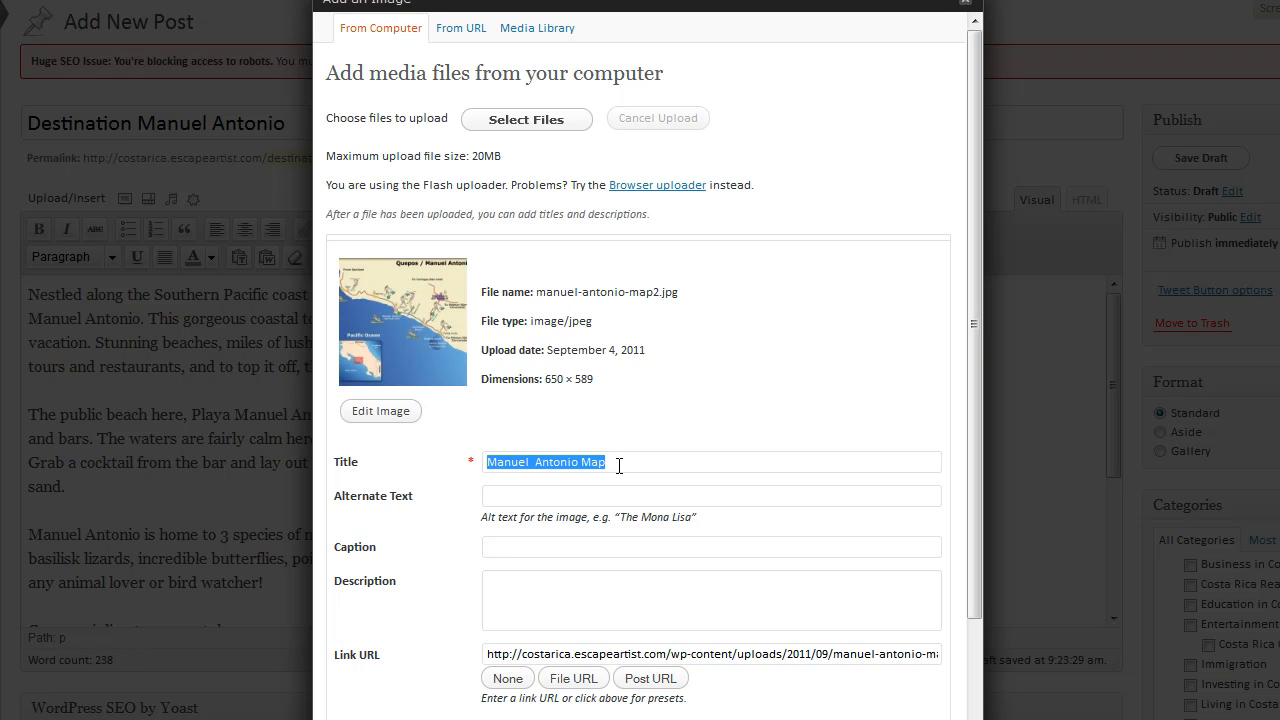
Enter 'Manuel Antonio Map' as the image's alternate text.
{"action": "left_click", "coordinate": [710, 495]}
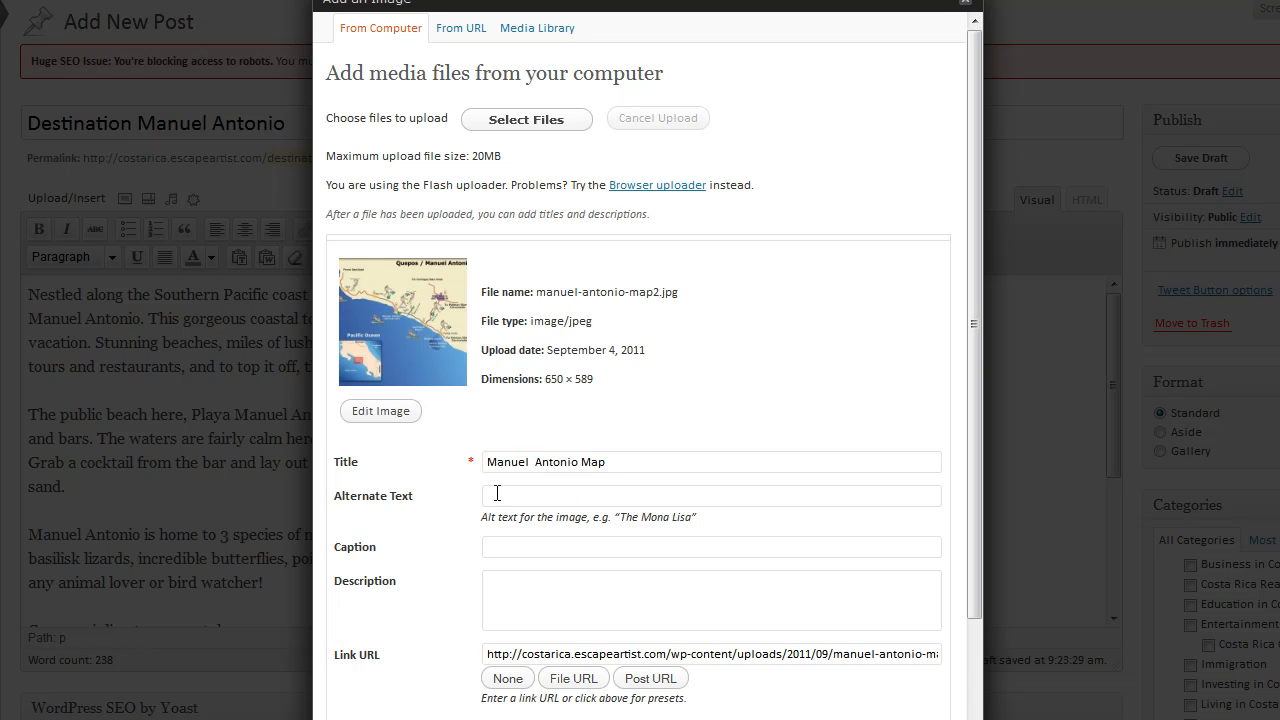
{"action": "type", "text": "Manuel  Antonio Map"}
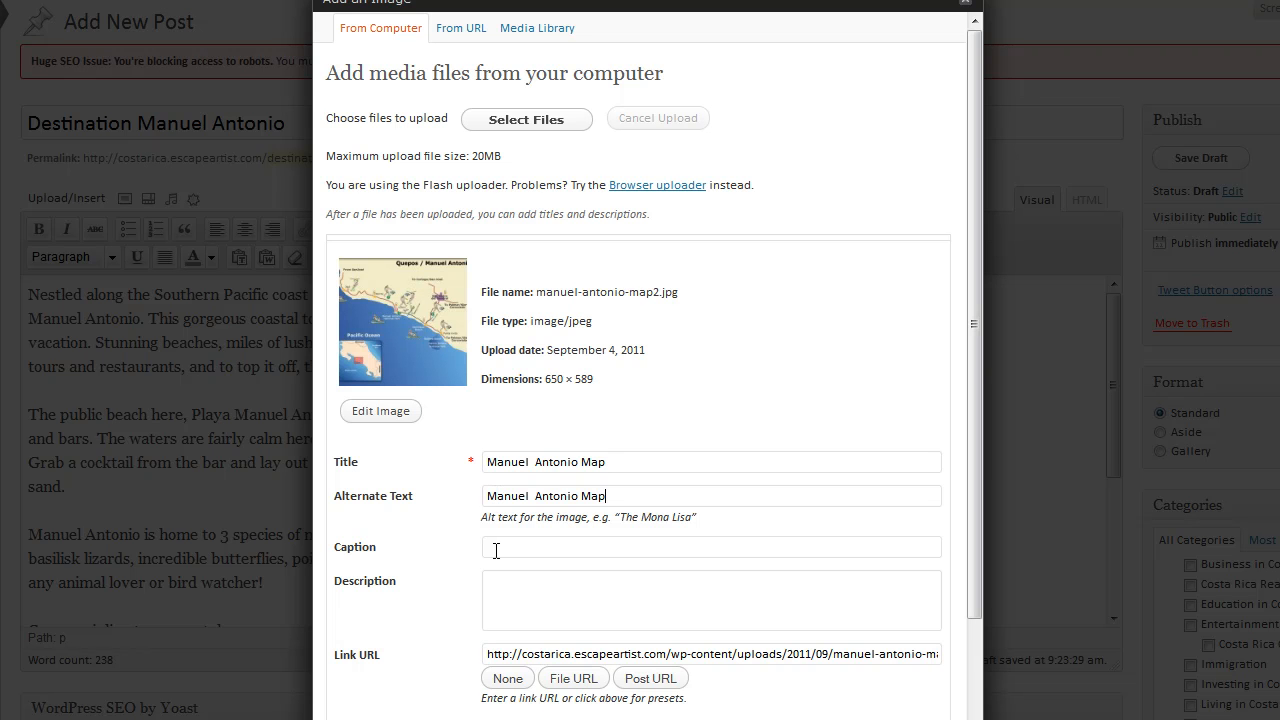
{"action": "mouse_move", "coordinate": [342, 505]}
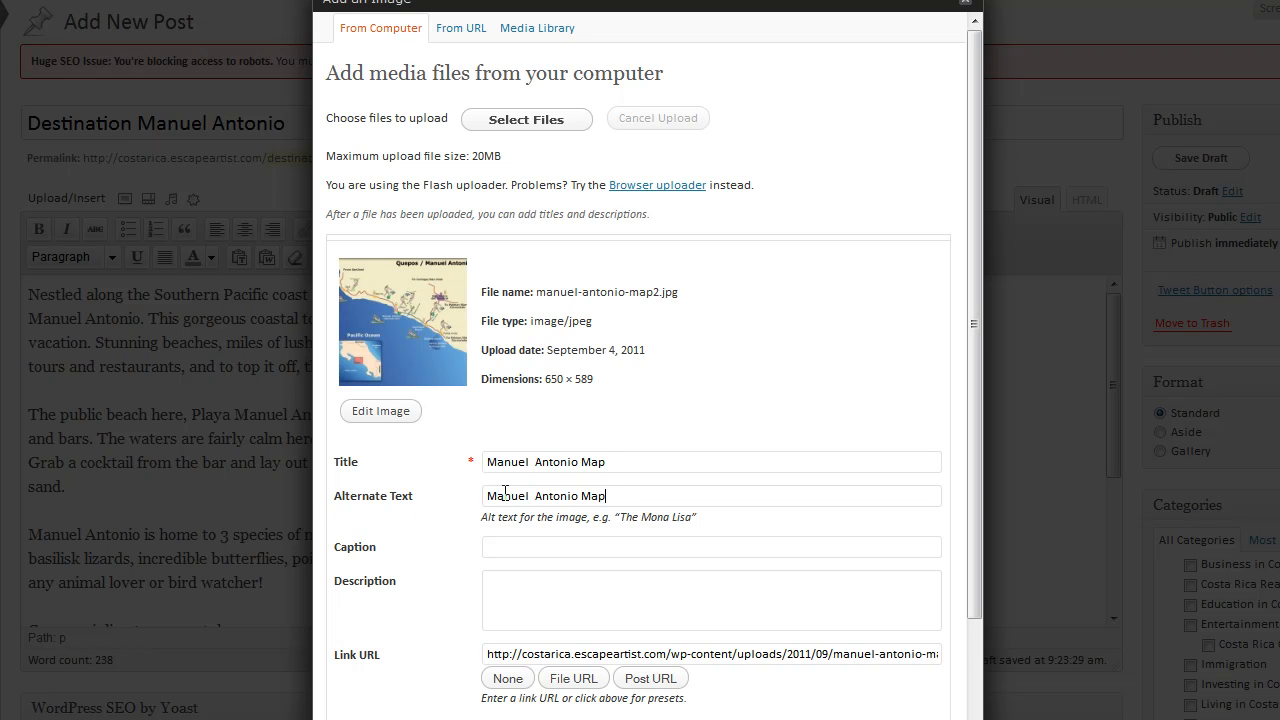
{"action": "mouse_move", "coordinate": [482, 500]}
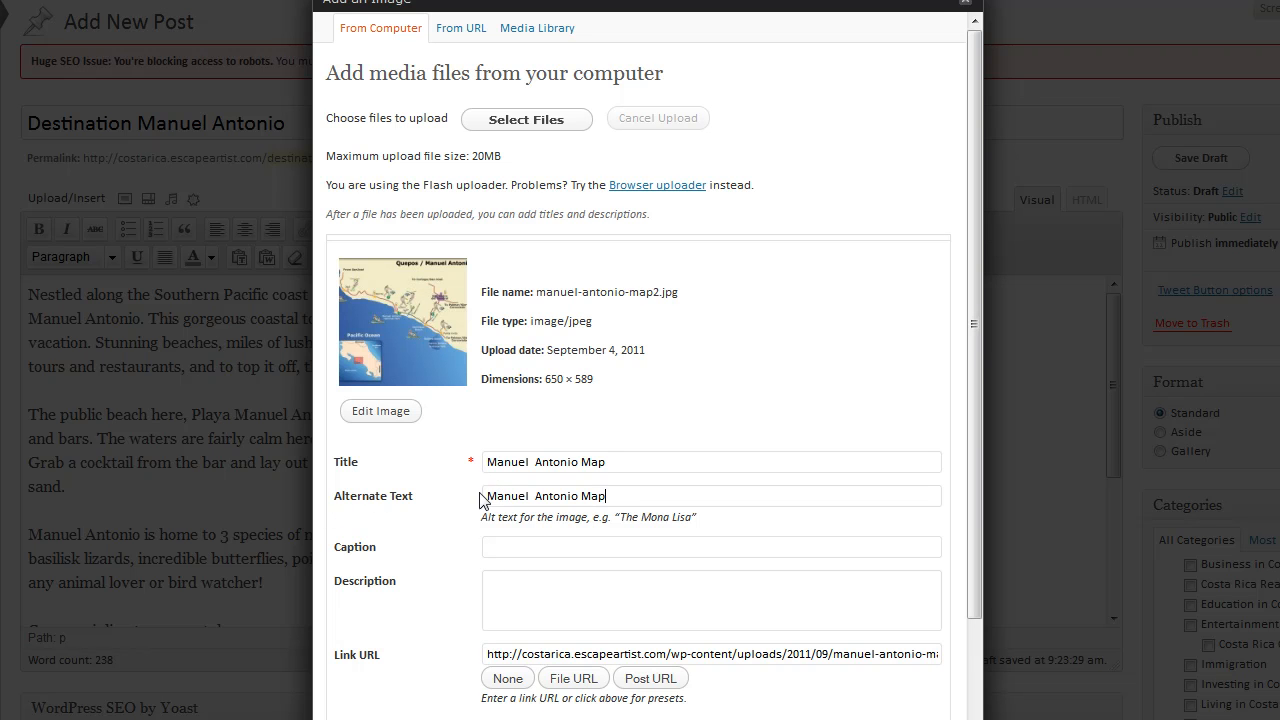
{"action": "double_click", "coordinate": [520, 496]}
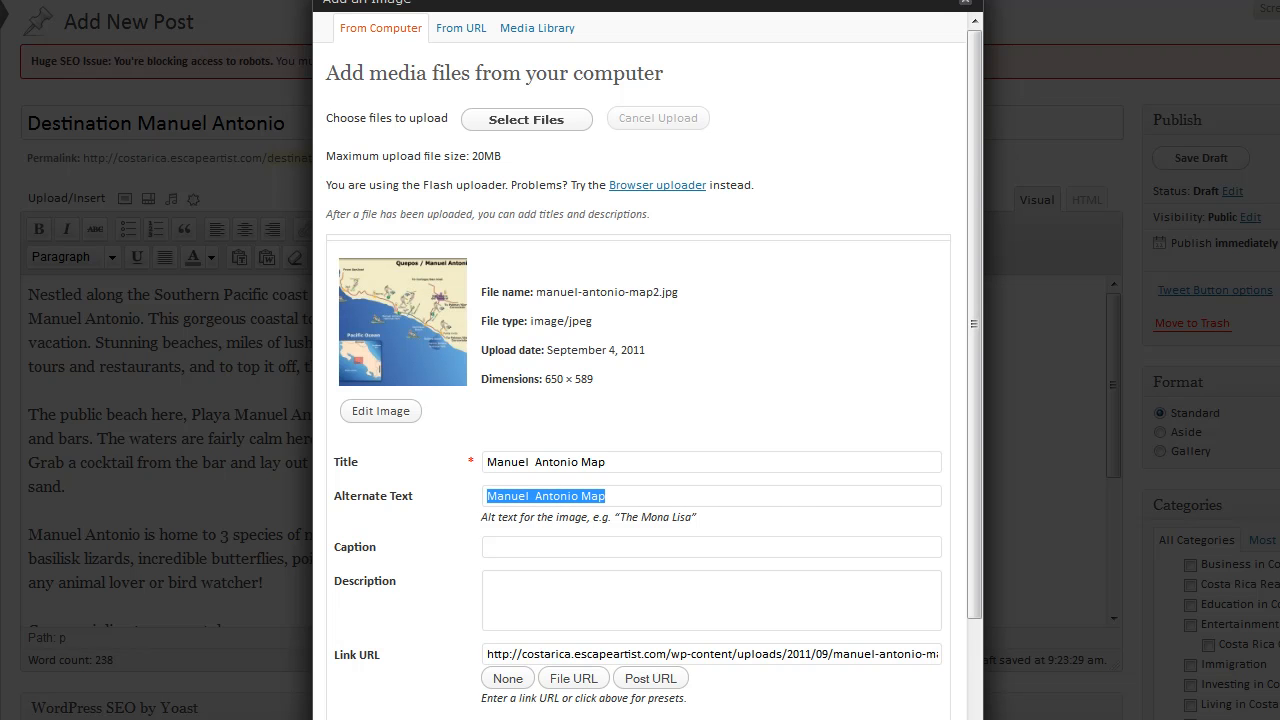
Choose left alignment for the map image, keeping Medium (300 × 271) size.
{"action": "scroll", "scroll_direction": "down", "scroll_amount": 3}
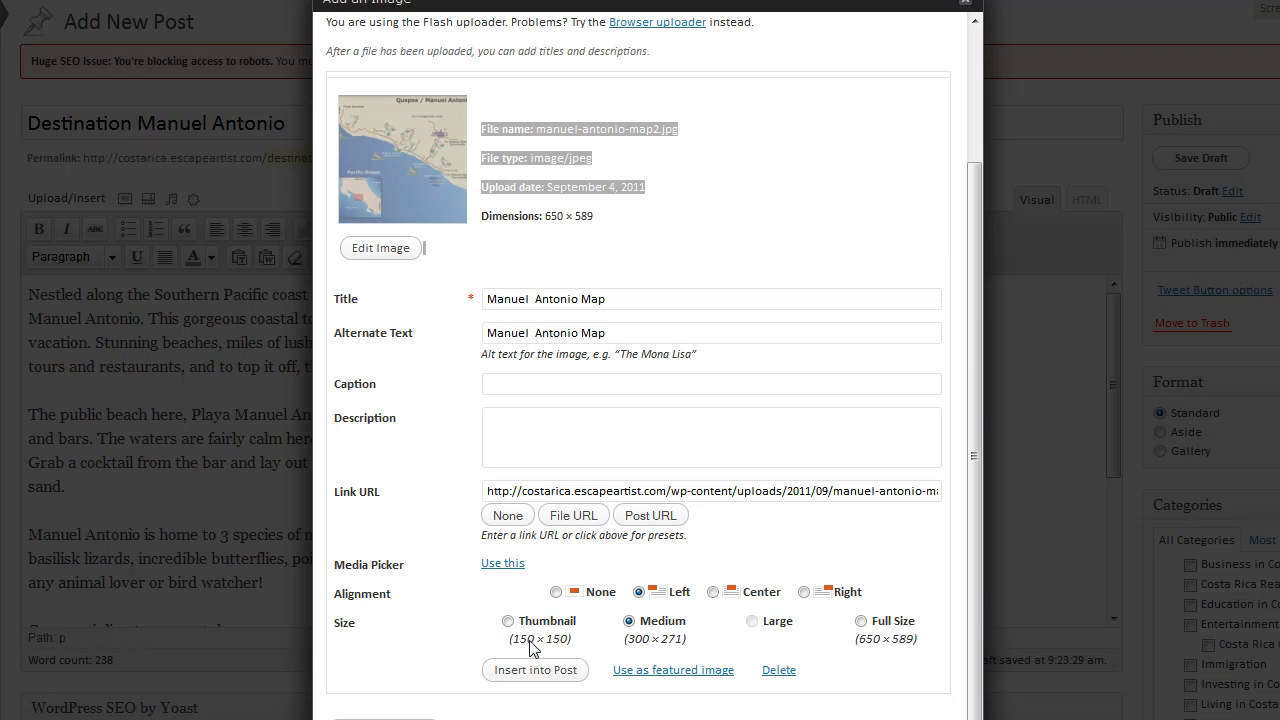
{"action": "mouse_move", "coordinate": [655, 590]}
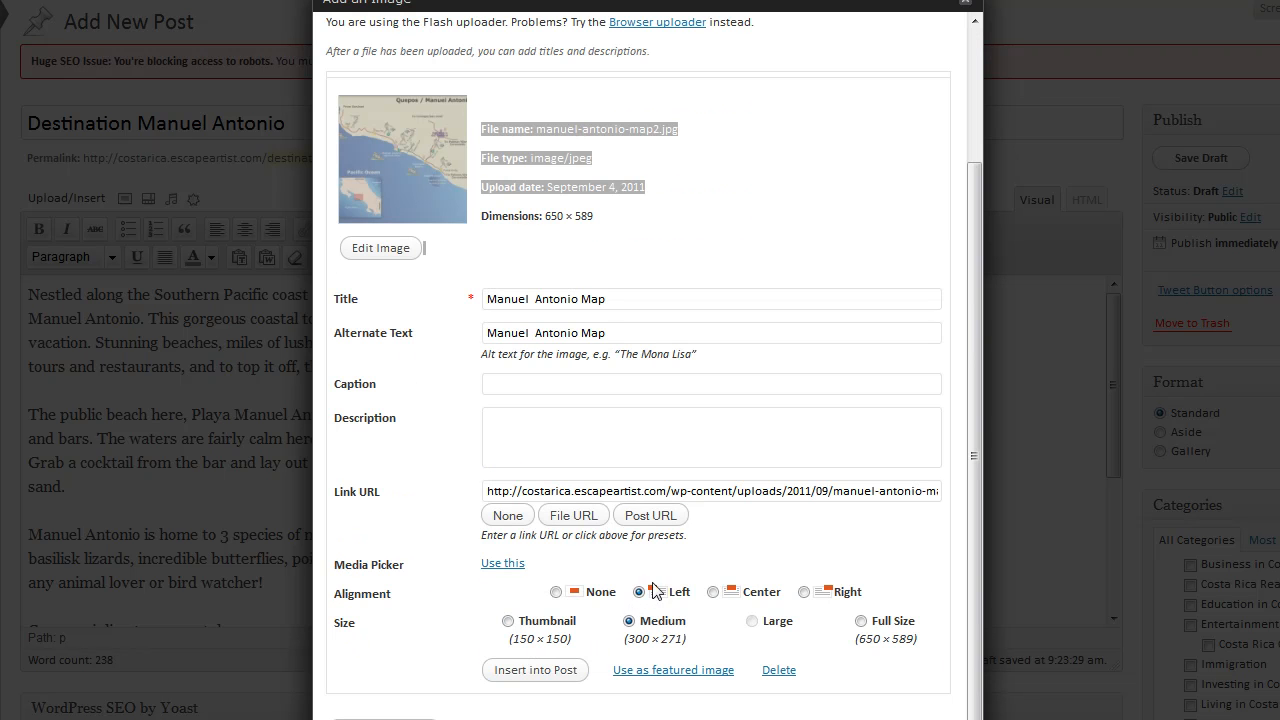
{"action": "left_click", "coordinate": [556, 591]}
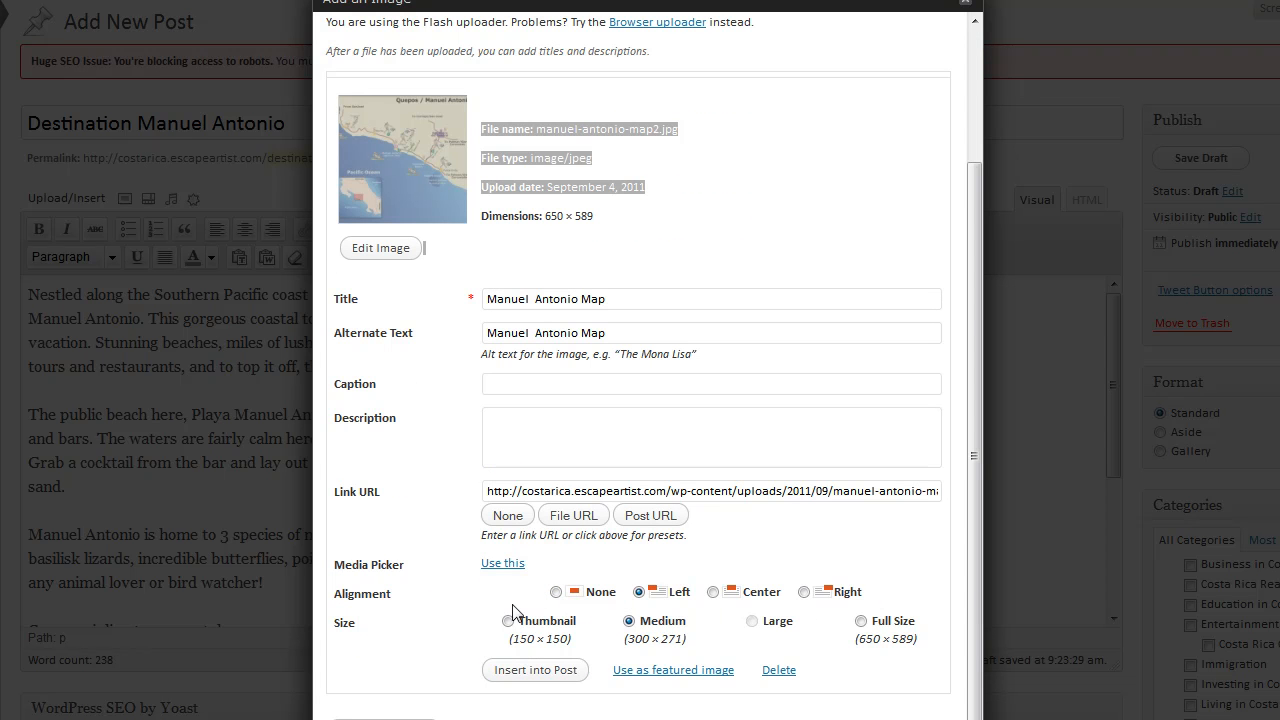
{"action": "mouse_move", "coordinate": [877, 605]}
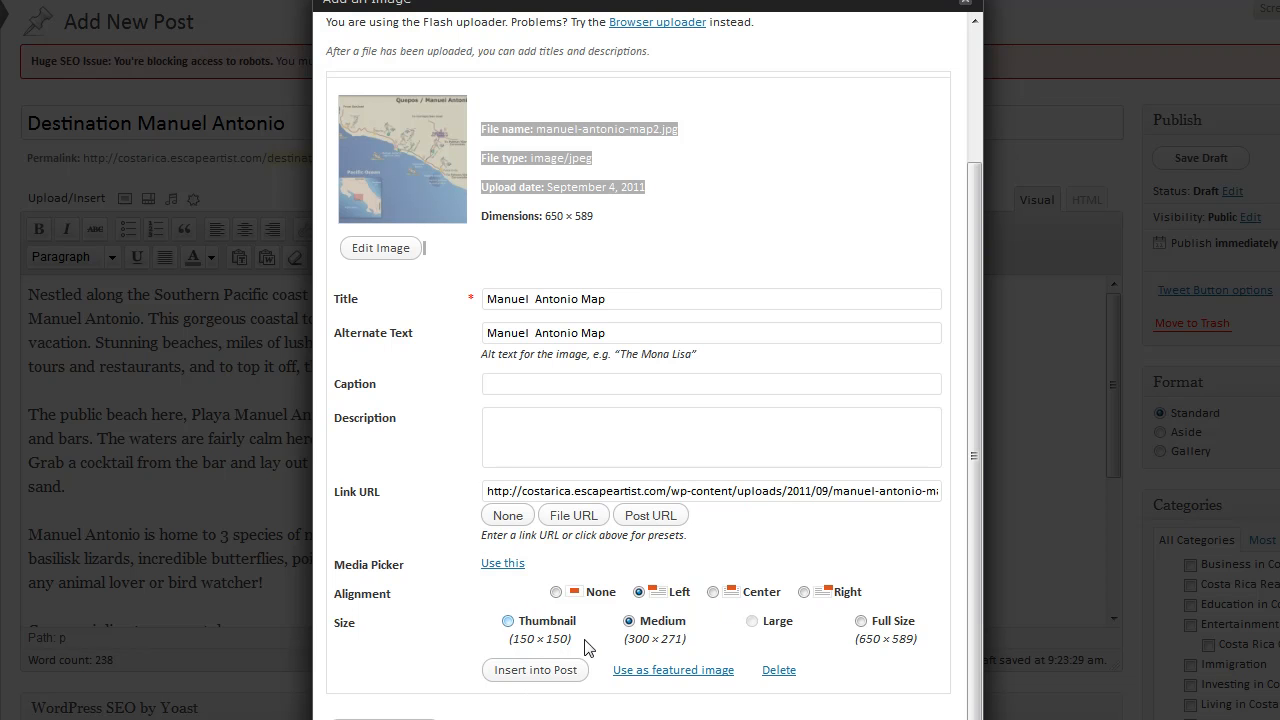
{"action": "mouse_move", "coordinate": [660, 666]}
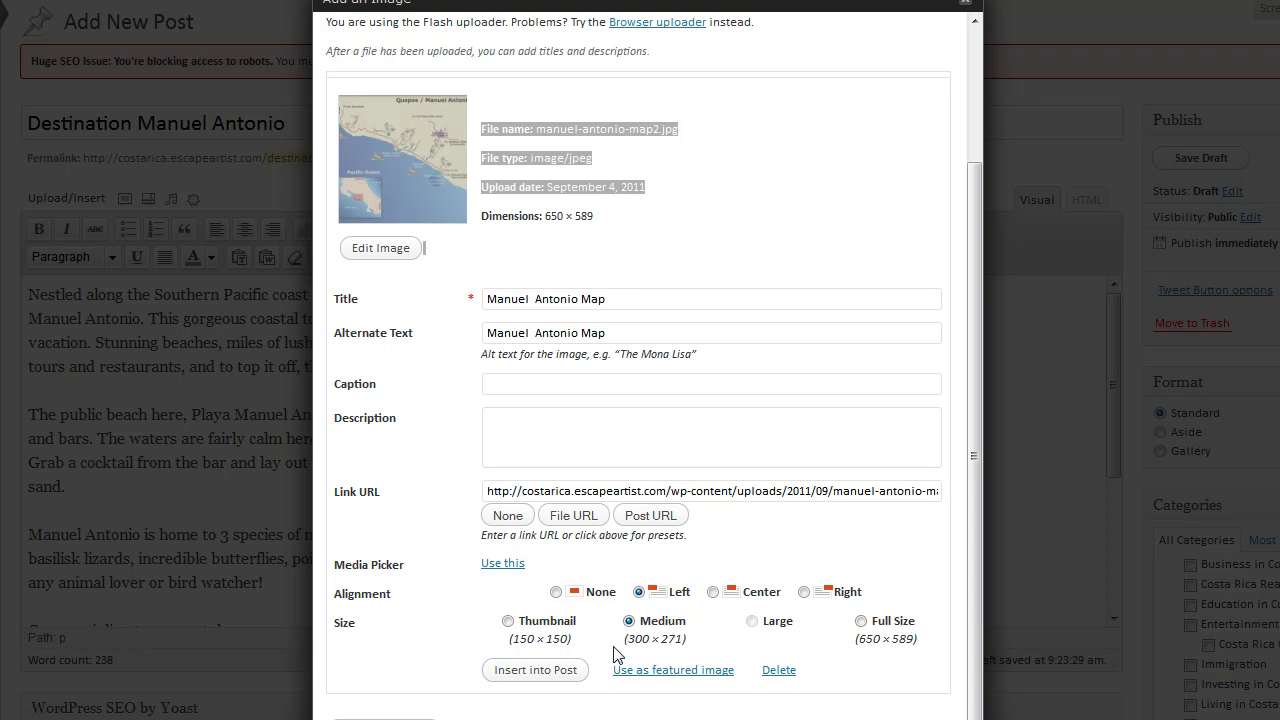
{"action": "mouse_move", "coordinate": [680, 665]}
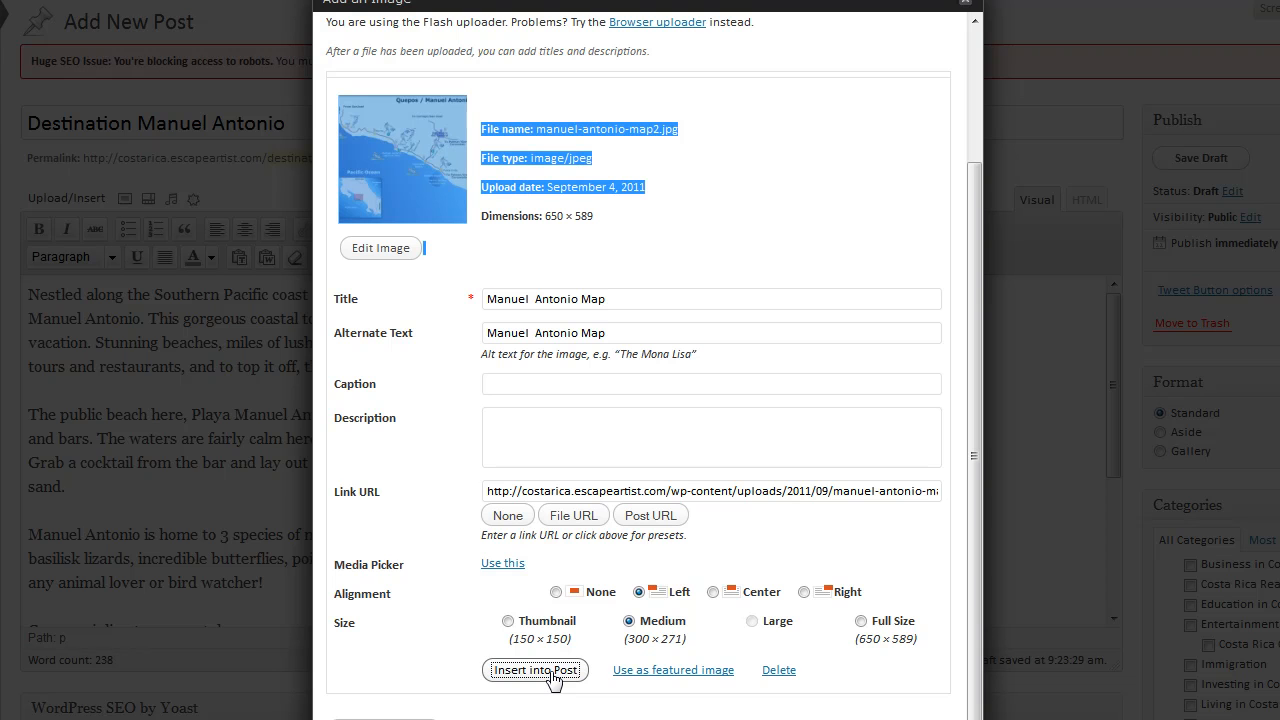
Insert the left-aligned medium map image into the post.
{"action": "left_click", "coordinate": [535, 670]}
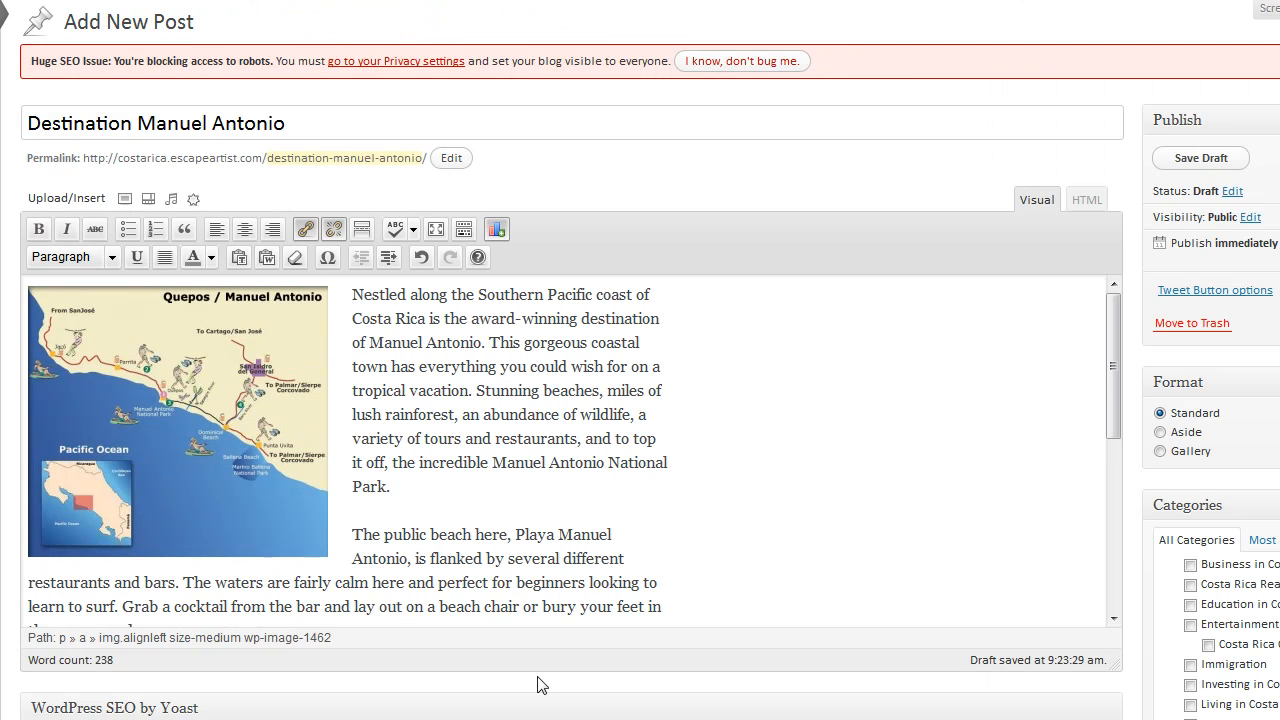
{"action": "mouse_move", "coordinate": [367, 533]}
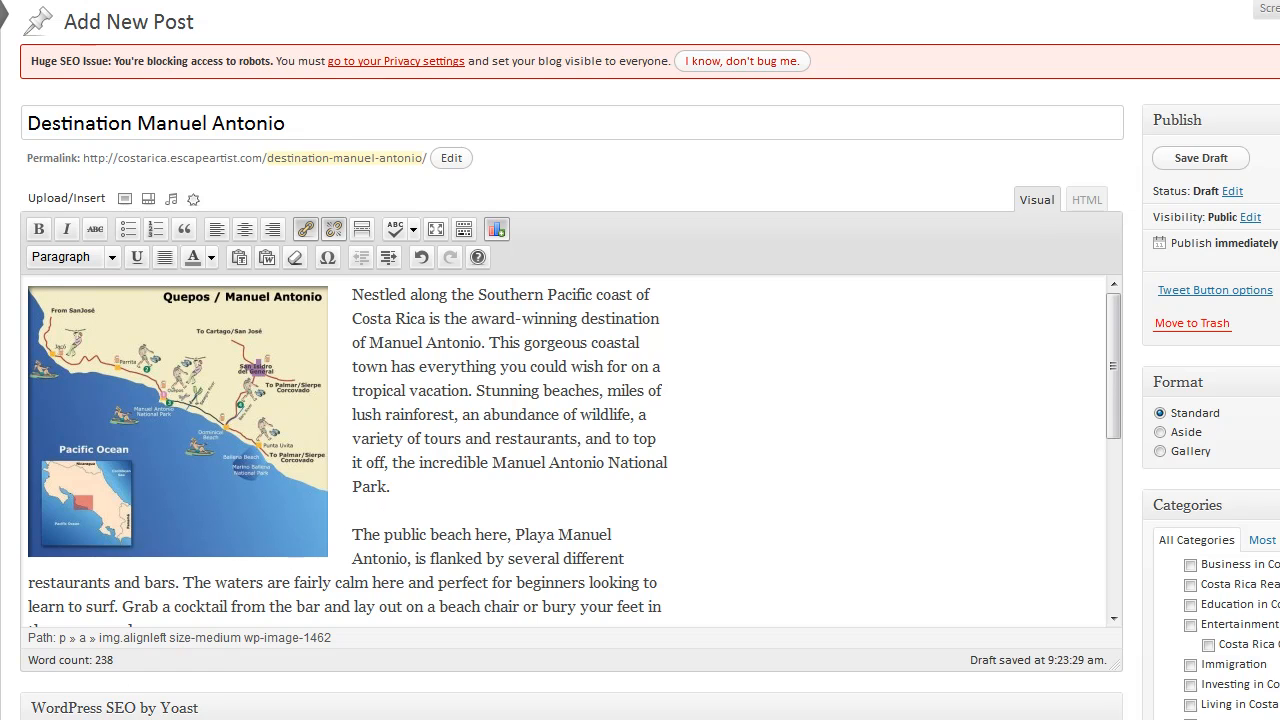
{"action": "scroll", "scroll_direction": "down", "scroll_amount": 3}
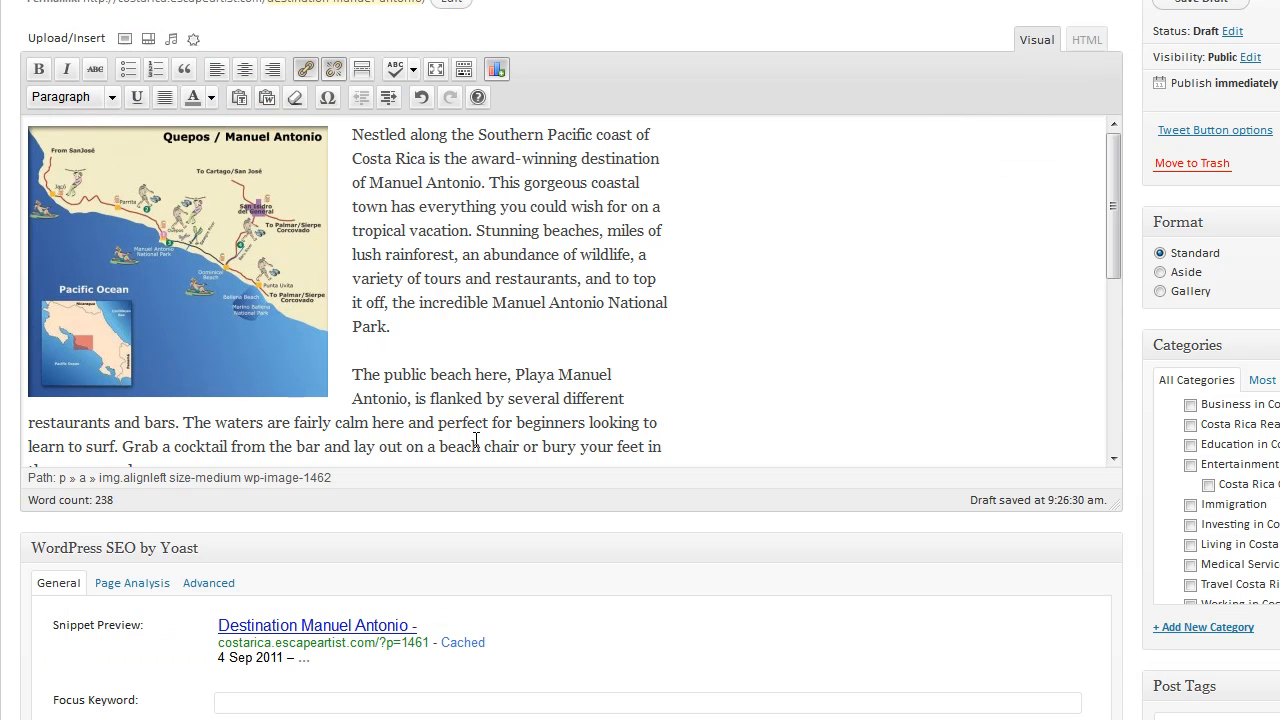
{"action": "mouse_move", "coordinate": [1220, 538]}
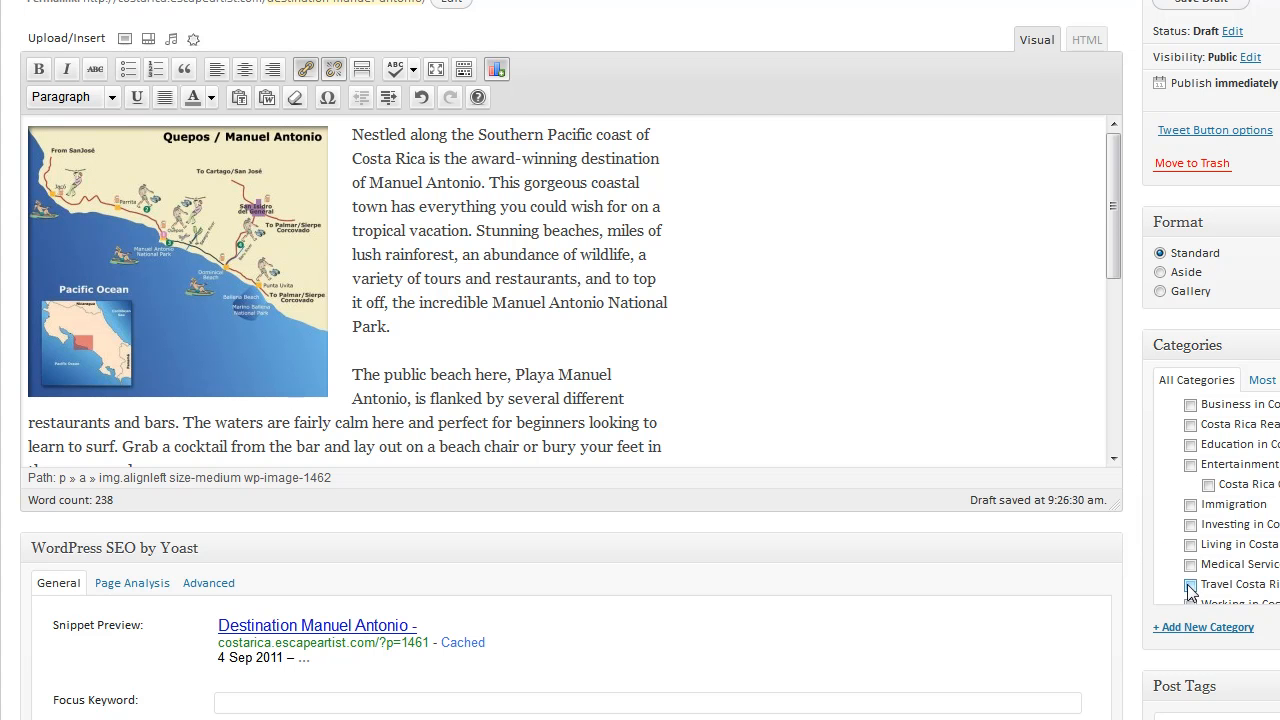
Tick the Travel Costa Rica checkbox in the Categories box.
{"action": "left_click", "coordinate": [1190, 584]}
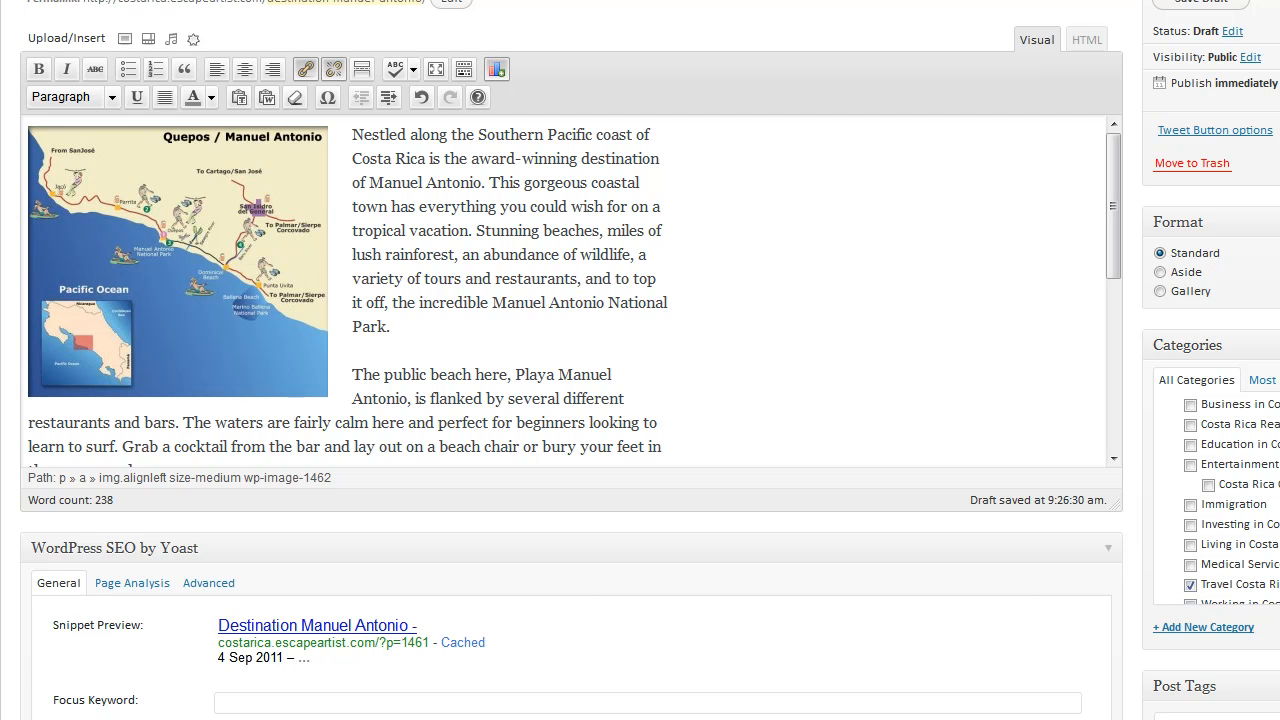
{"action": "scroll", "scroll_direction": "up", "scroll_amount": 3}
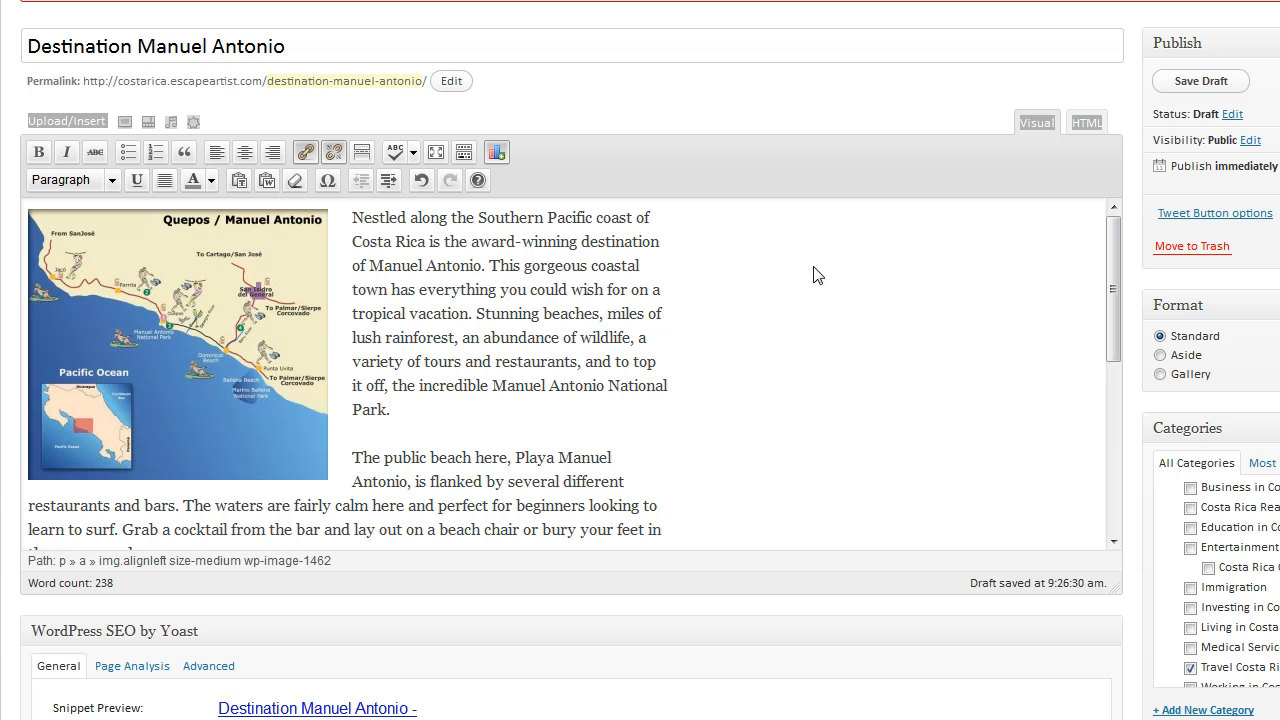
{"action": "left_click", "coordinate": [1200, 81]}
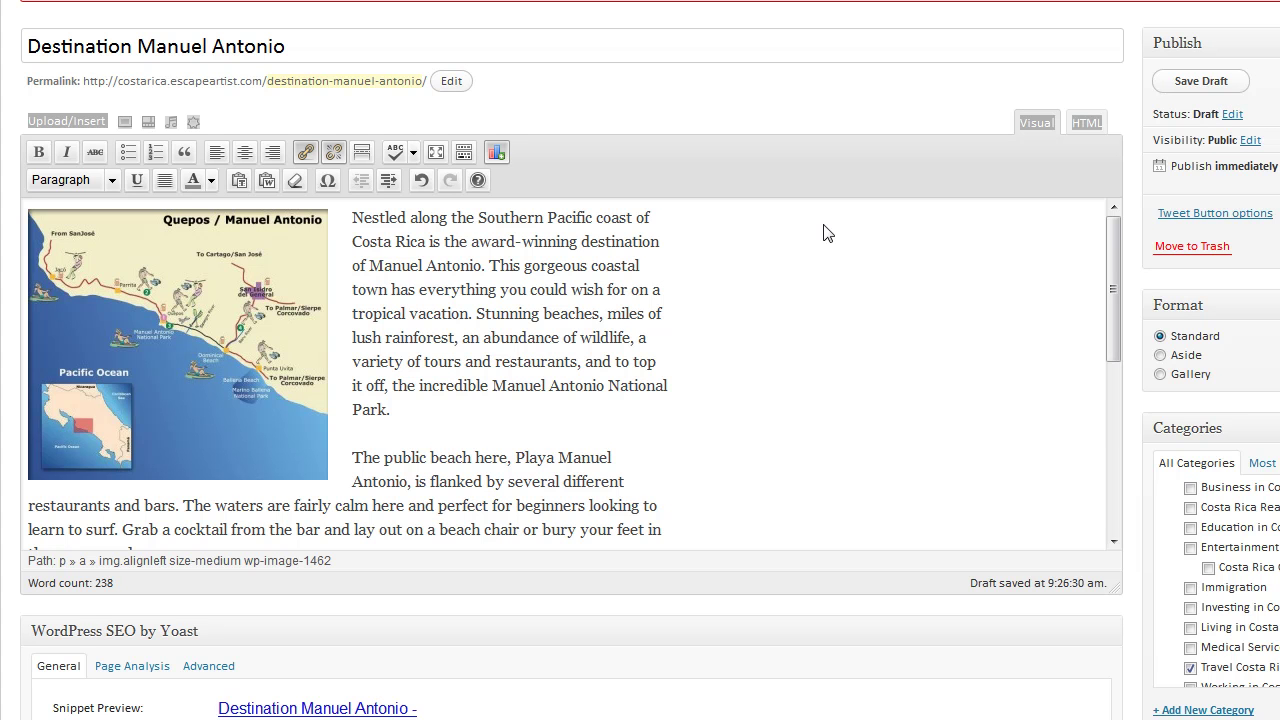
{"action": "mouse_move", "coordinate": [647, 342]}
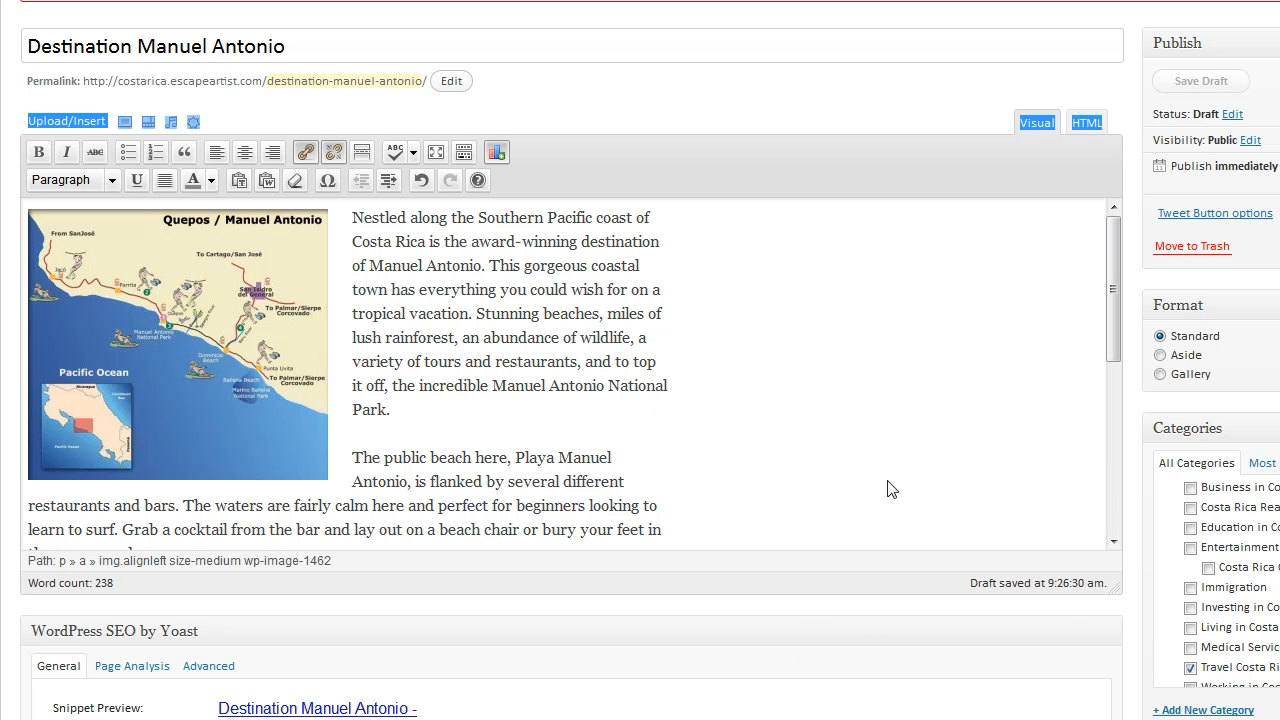
{"action": "mouse_move", "coordinate": [830, 506]}
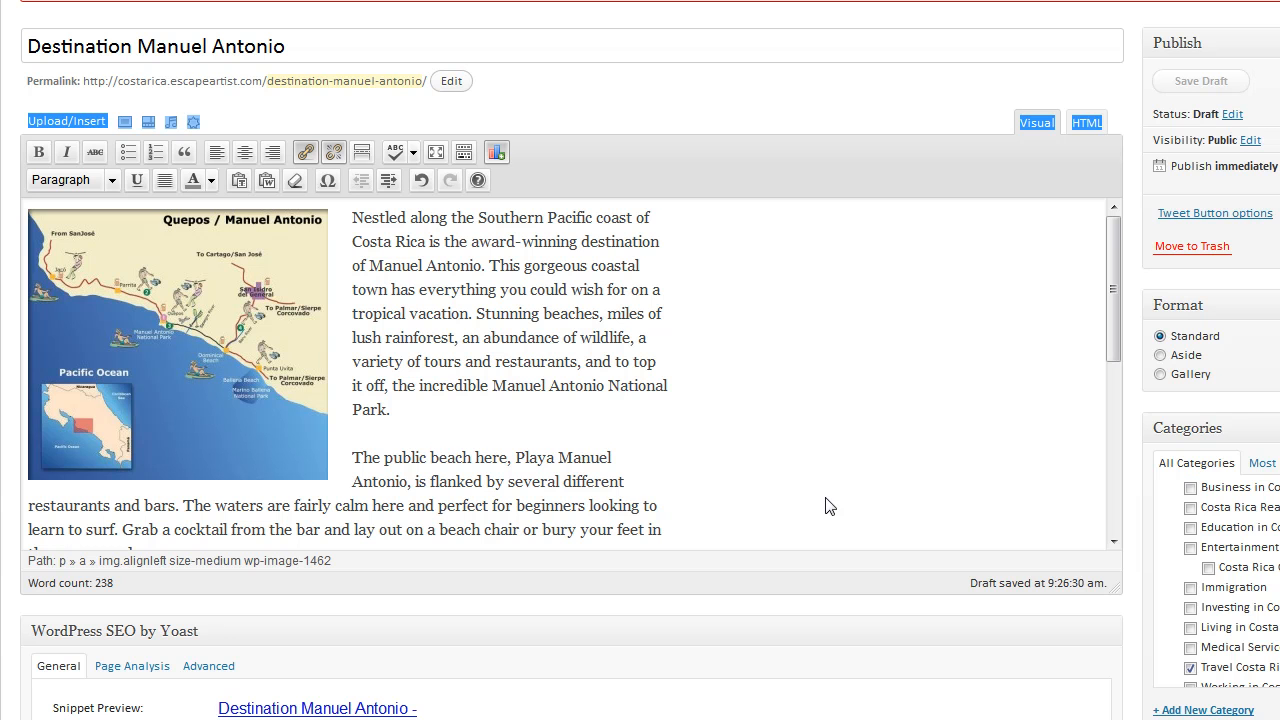
{"action": "mouse_move", "coordinate": [730, 530]}
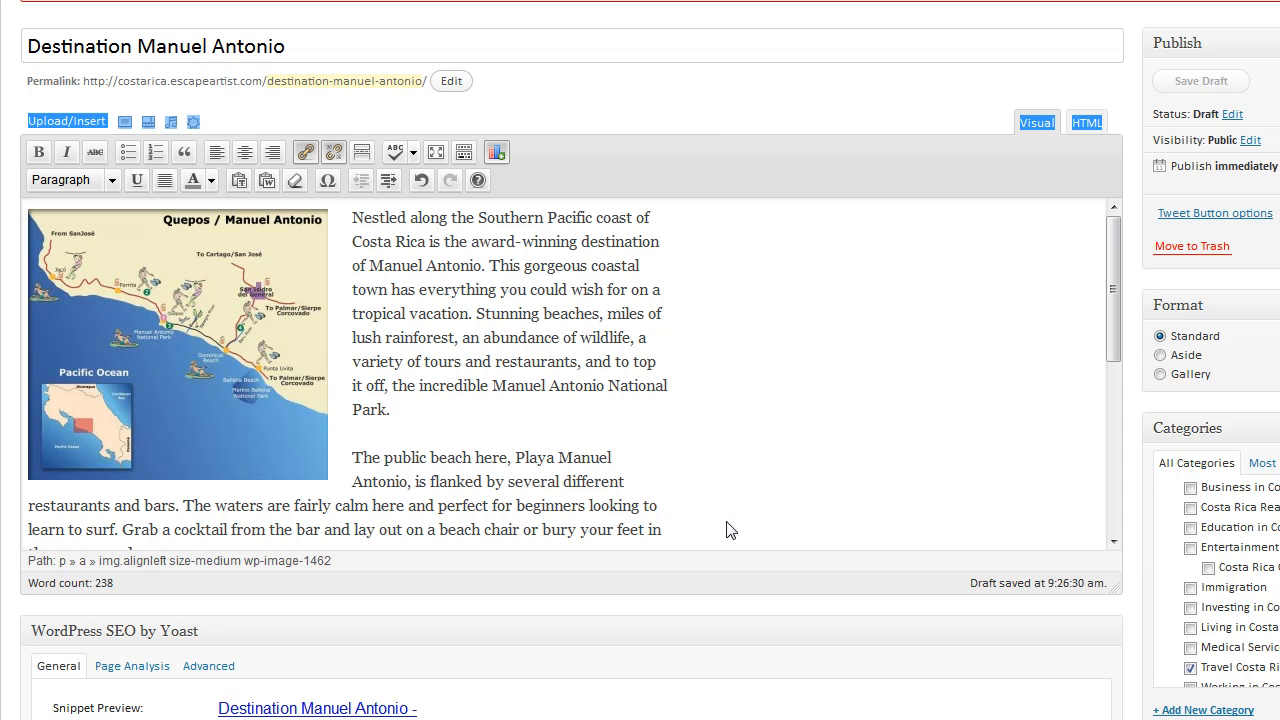